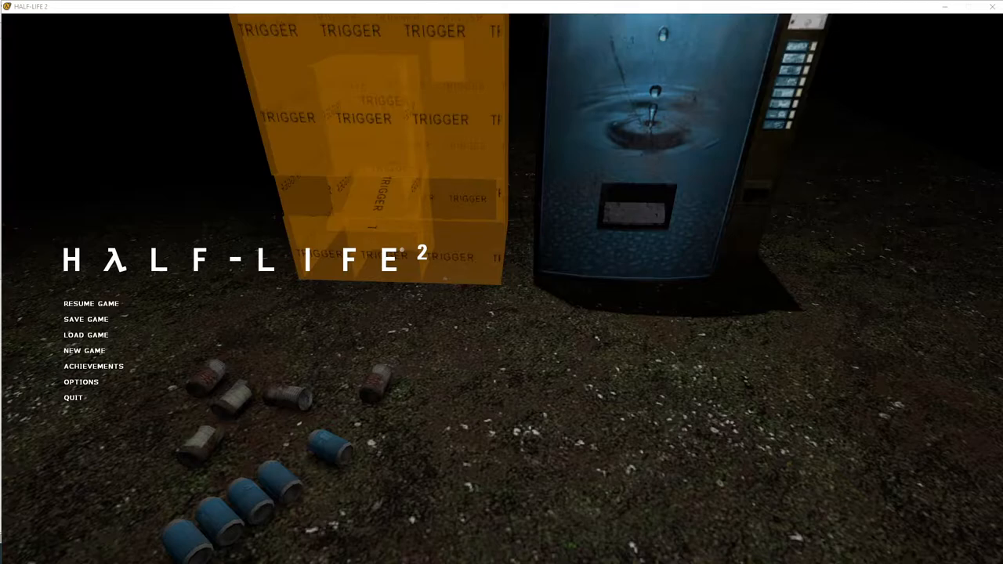
pyautogui.moveTo(670, 323)
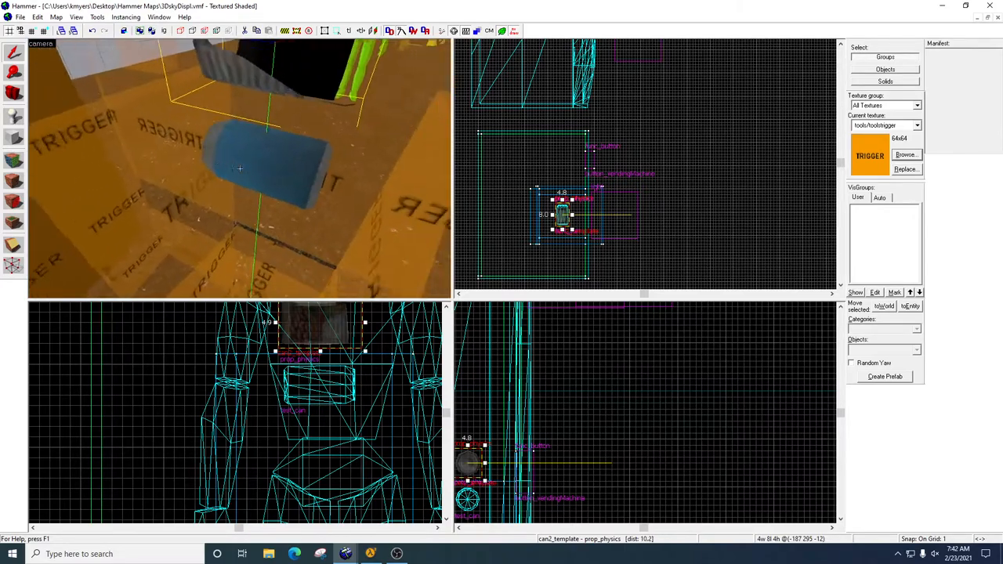
# Step: Bring up the Object Properties of the test_can prop from the 3D view
pyautogui.doubleClick(240, 169)
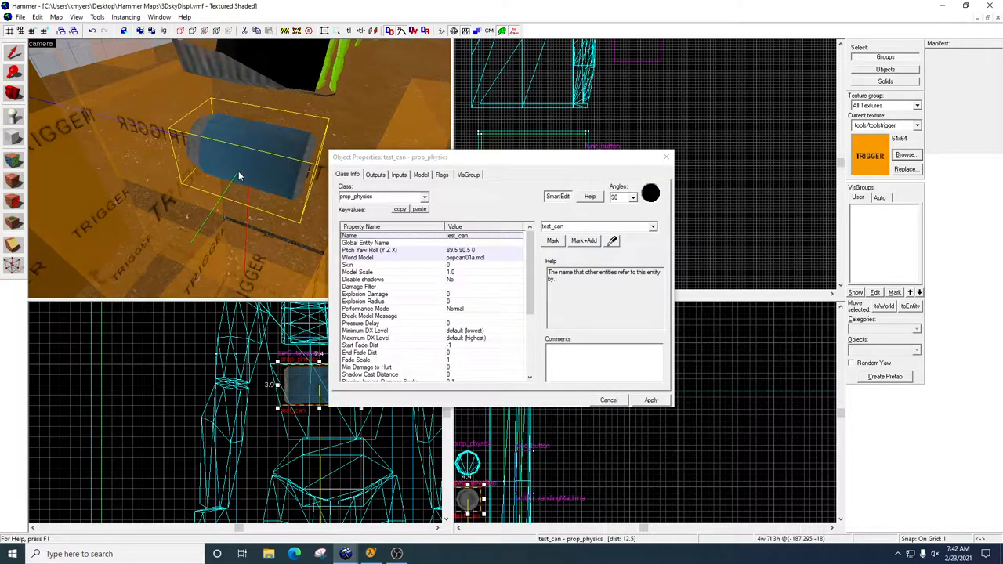
pyautogui.moveTo(12, 116)
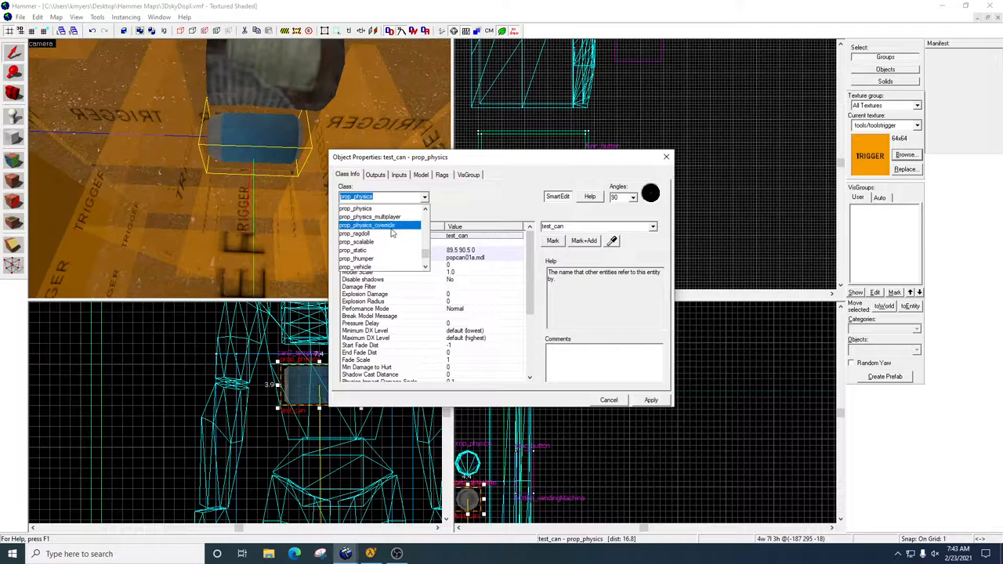
# Step: Review test_can's World Model path and the Class list, leaving it as prop_physics
pyautogui.click(355, 195)
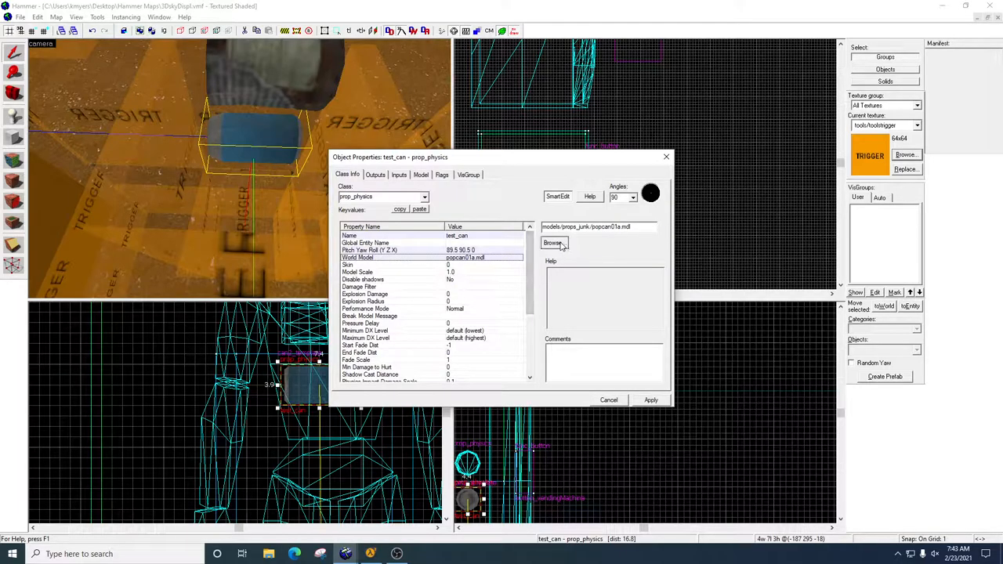
pyautogui.click(553, 243)
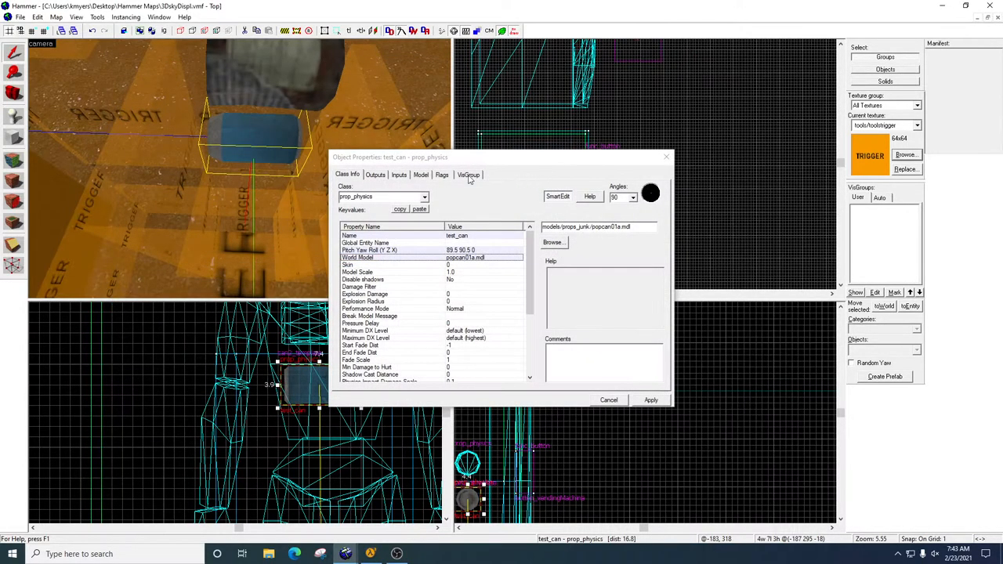
pyautogui.click(424, 198)
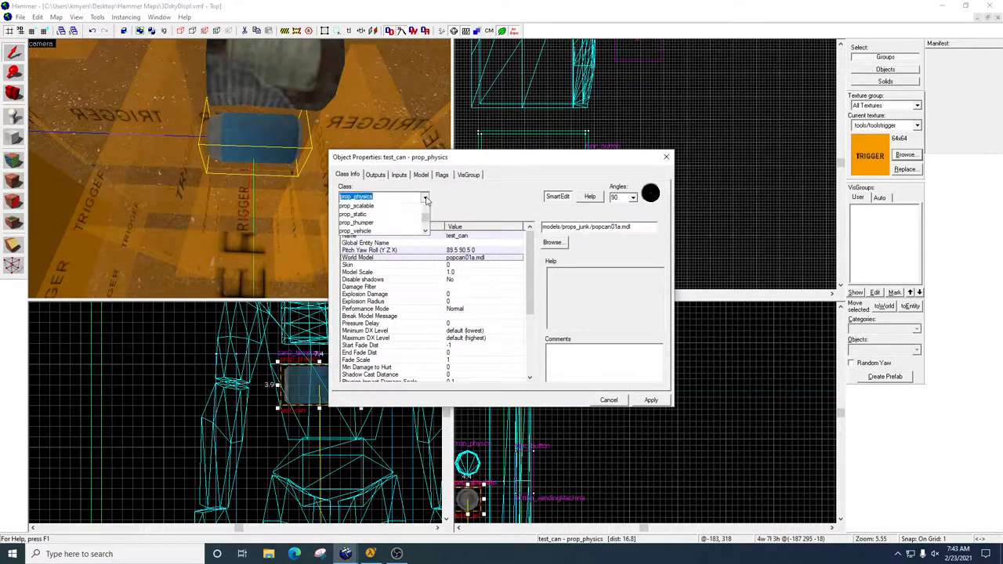
pyautogui.click(425, 197)
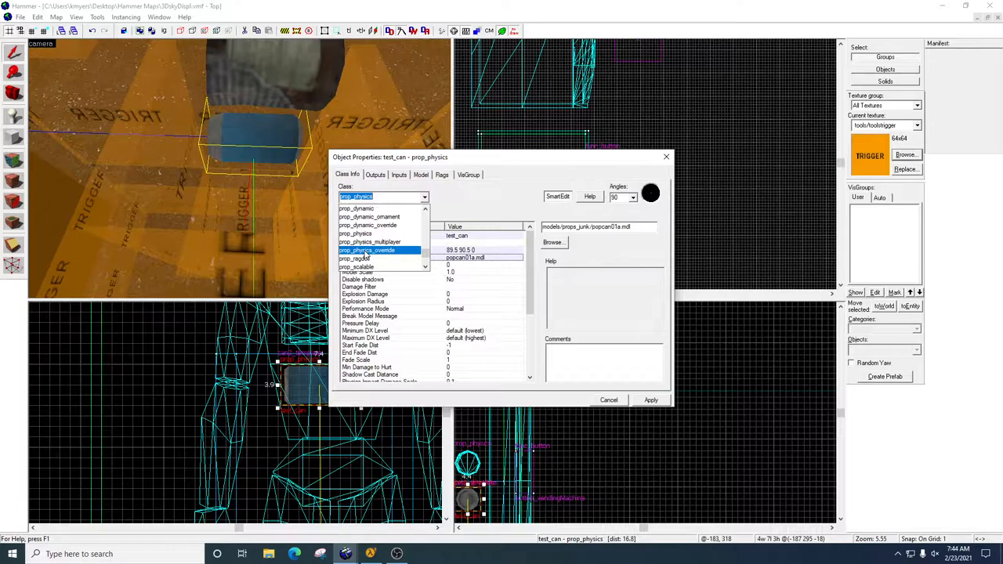
pyautogui.moveTo(363, 257)
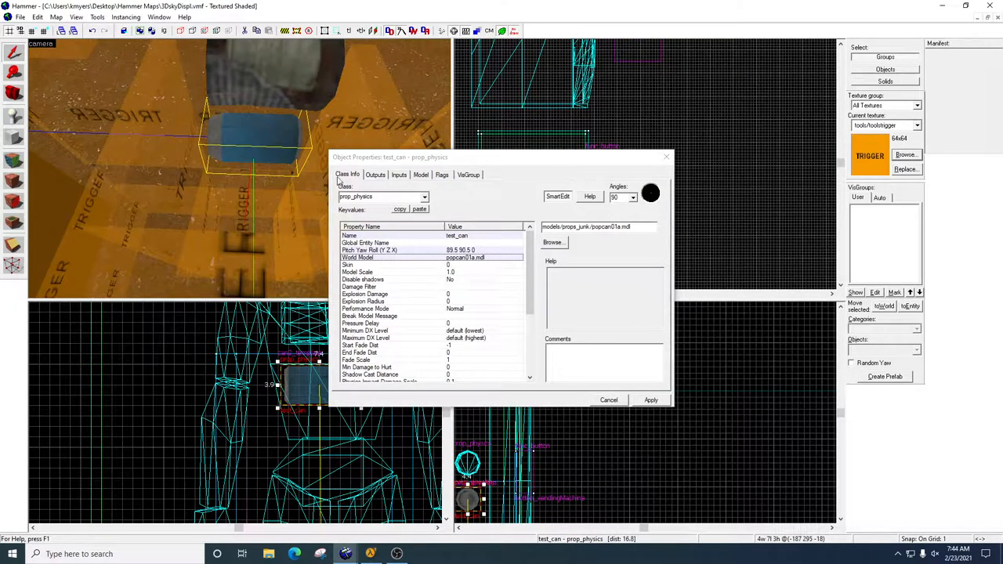
pyautogui.moveTo(373, 241)
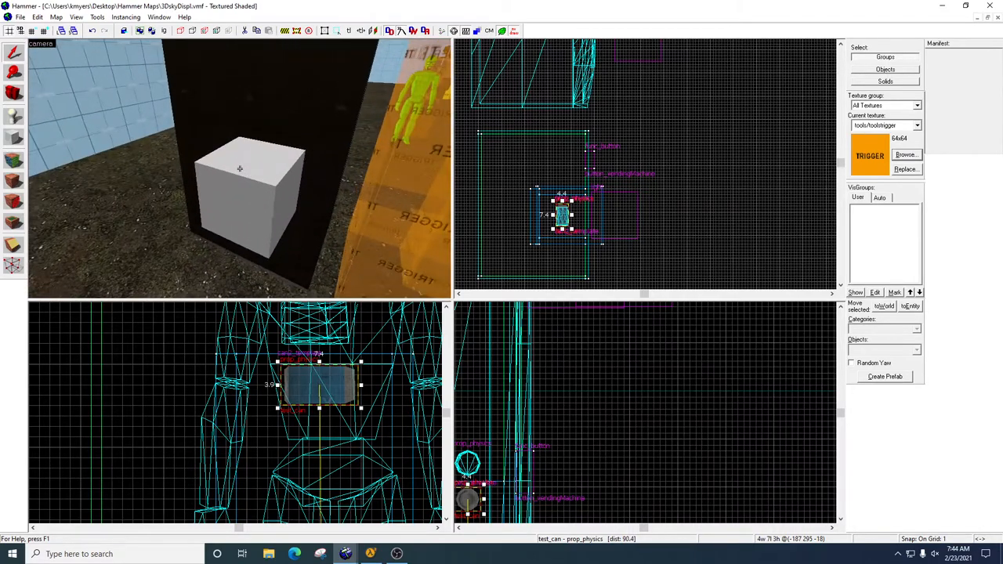
# Step: Select the spawner_can point_template and look up the point_template type in the entity tool's Objects list
pyautogui.click(241, 169)
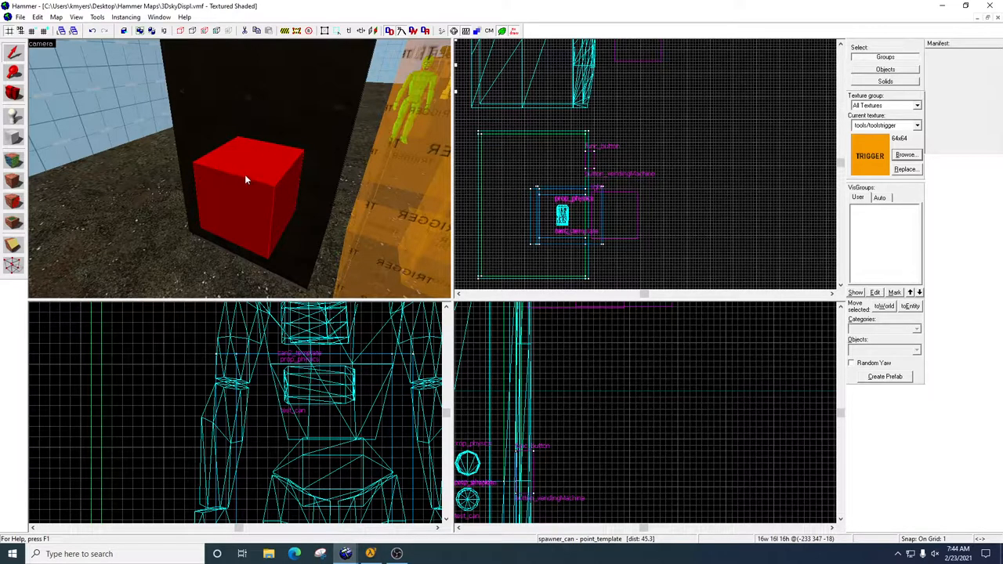
pyautogui.moveTo(243, 160)
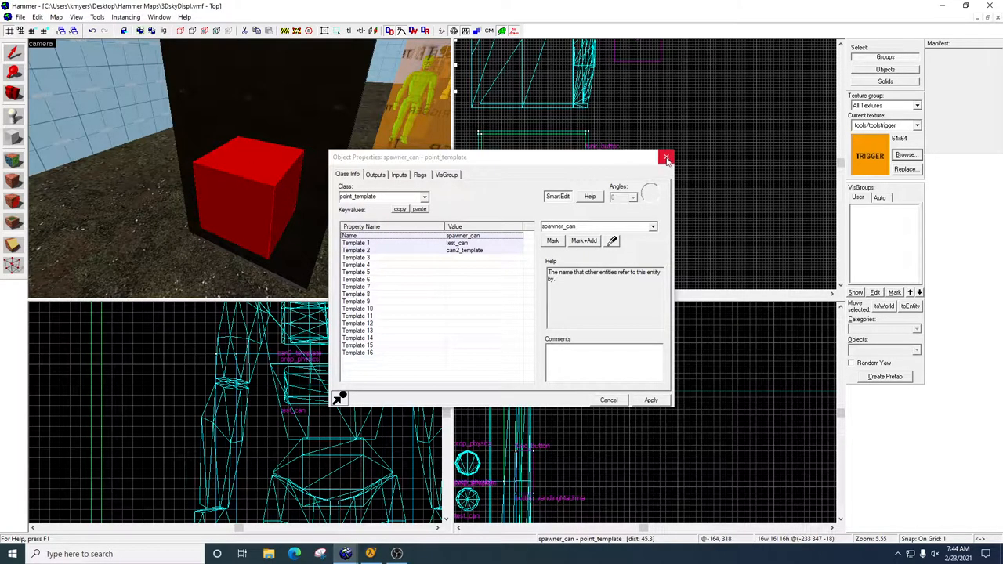
pyautogui.click(664, 156)
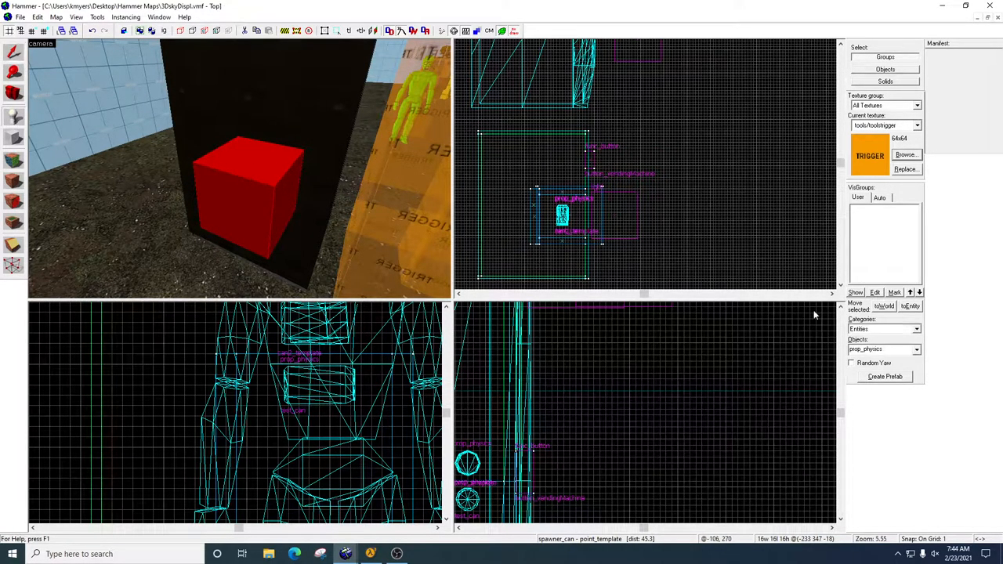
pyautogui.click(880, 348)
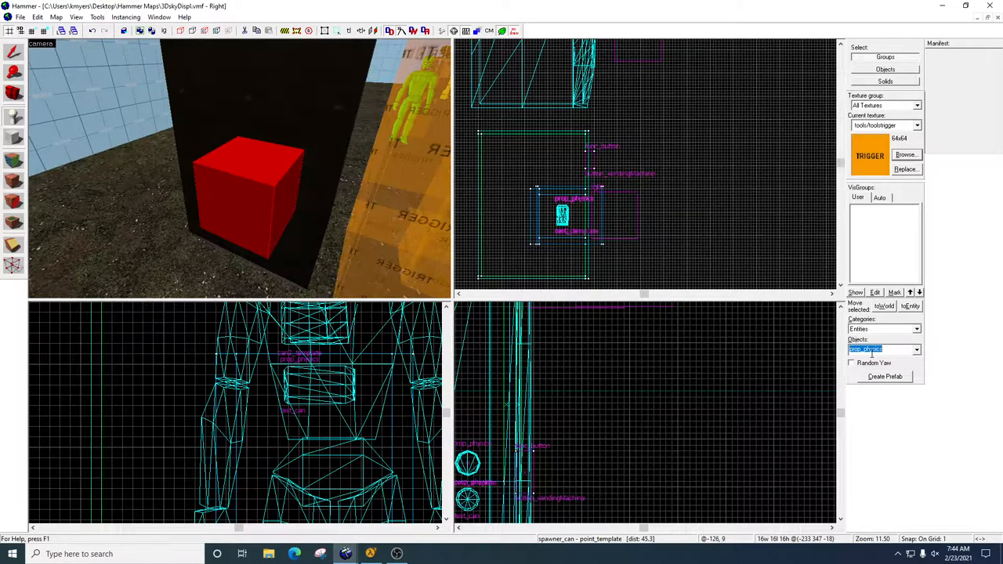
pyautogui.click(915, 348)
pyautogui.write('point_te')
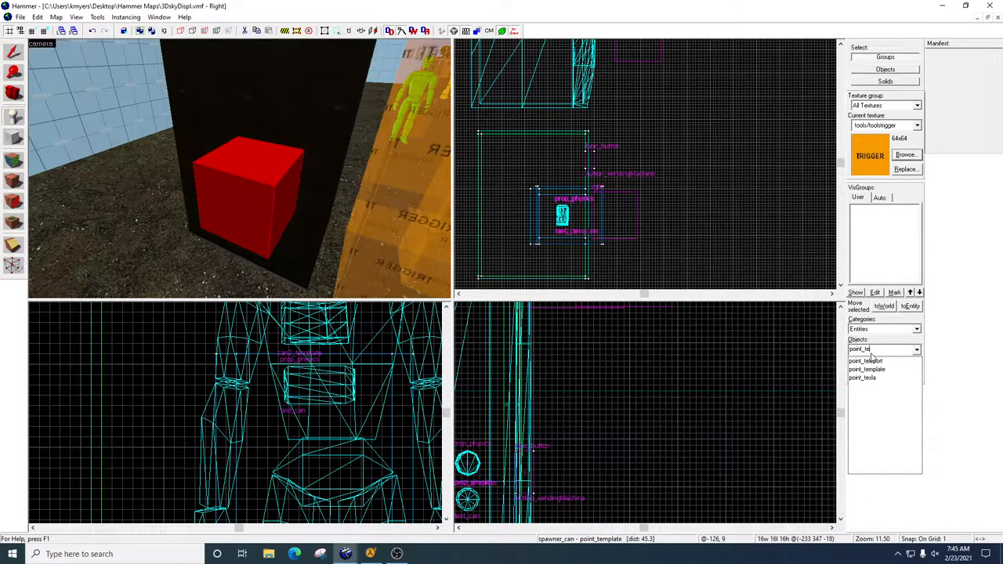
pyautogui.click(865, 370)
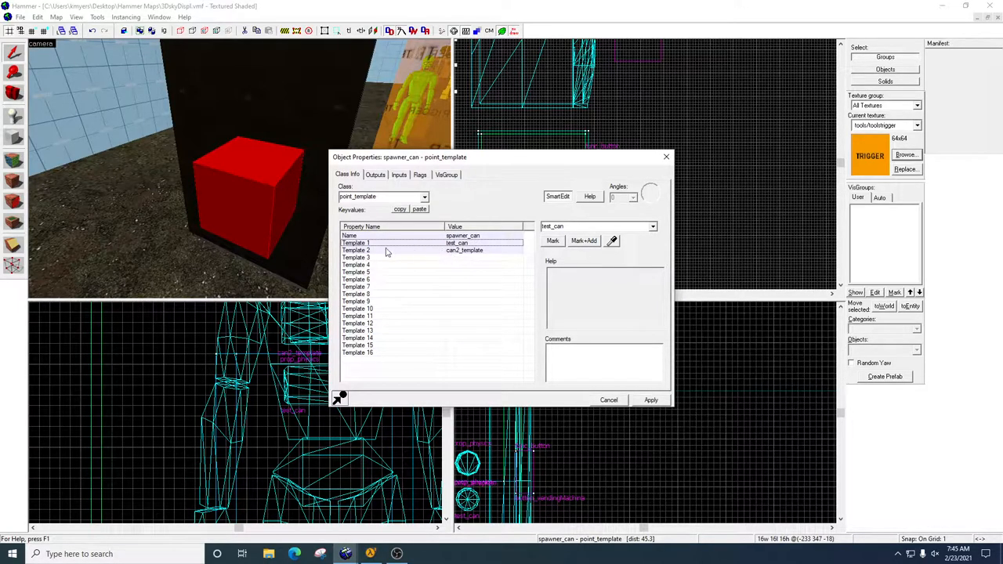
# Step: Fill spawner_can's Template 1 and Template 2 slots with the can entities and show its Flags
pyautogui.click(356, 251)
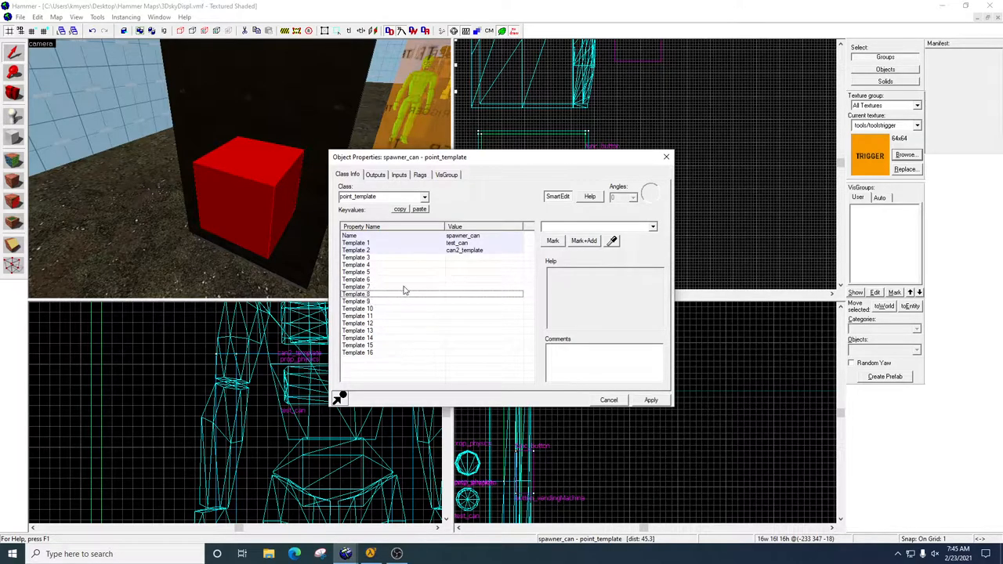
pyautogui.moveTo(390, 225)
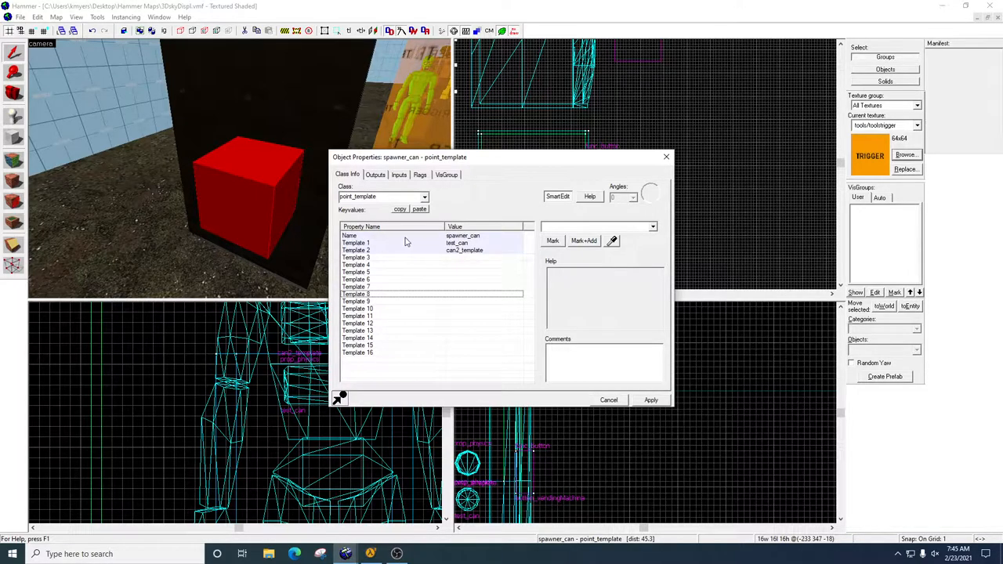
pyautogui.moveTo(373, 249)
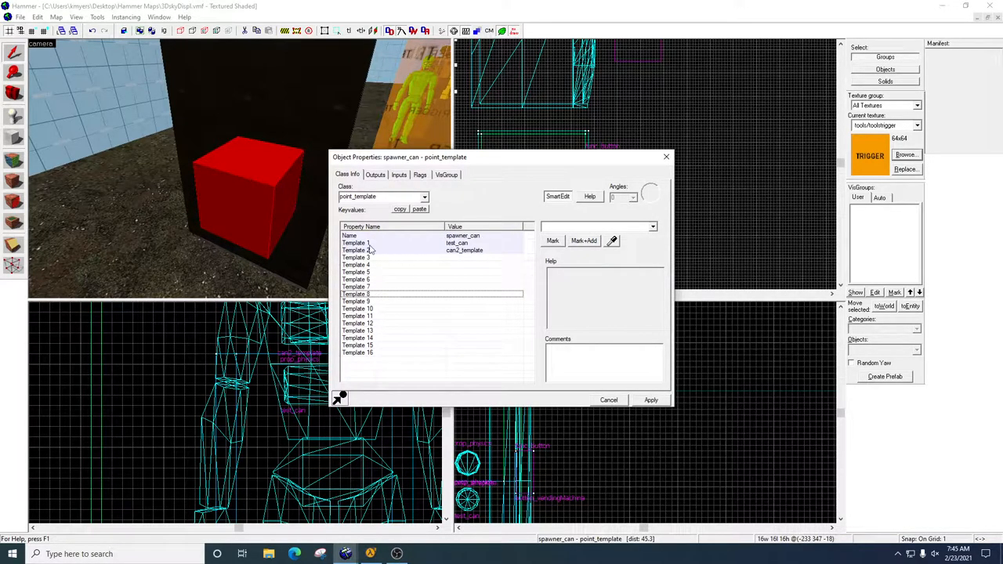
pyautogui.click(457, 243)
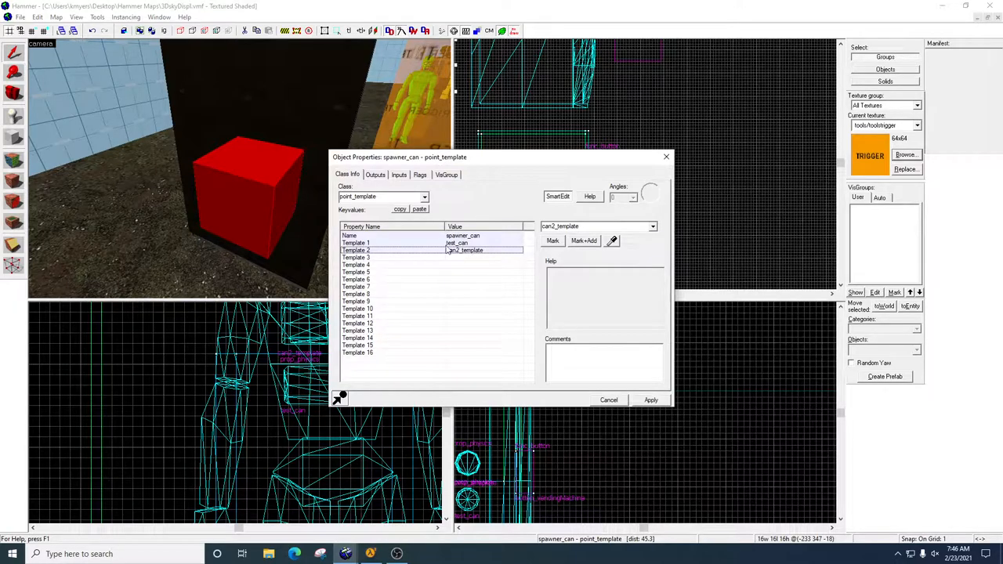
pyautogui.click(431, 243)
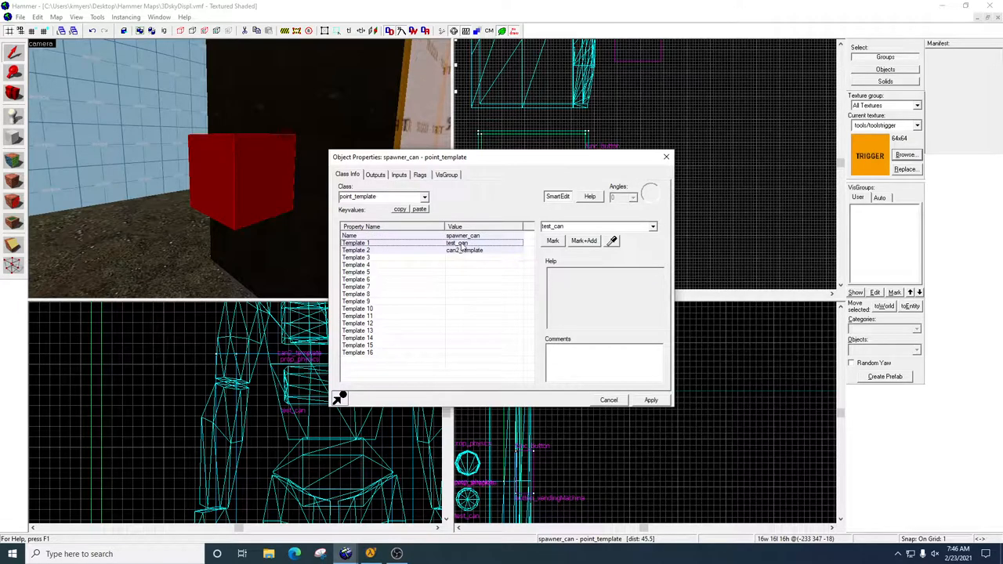
pyautogui.click(420, 176)
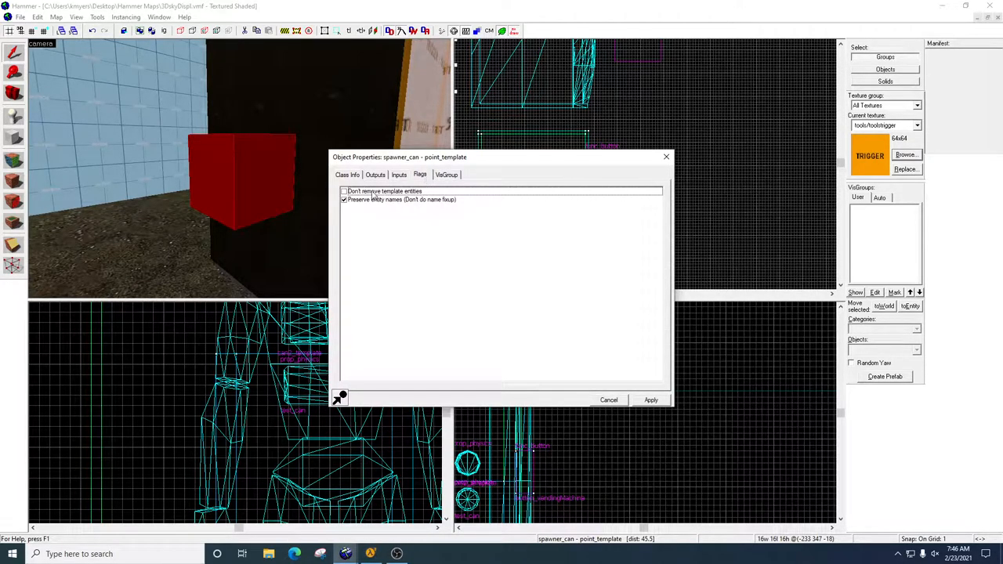
# Step: Keep only Preserve entity names checked on spawner_can and apply the changes
pyautogui.click(345, 199)
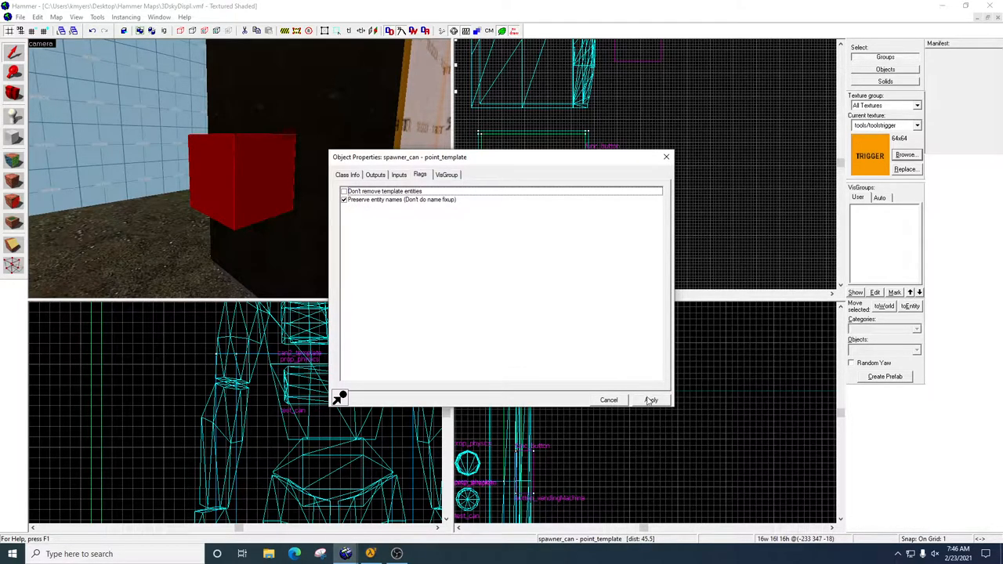
pyautogui.click(650, 399)
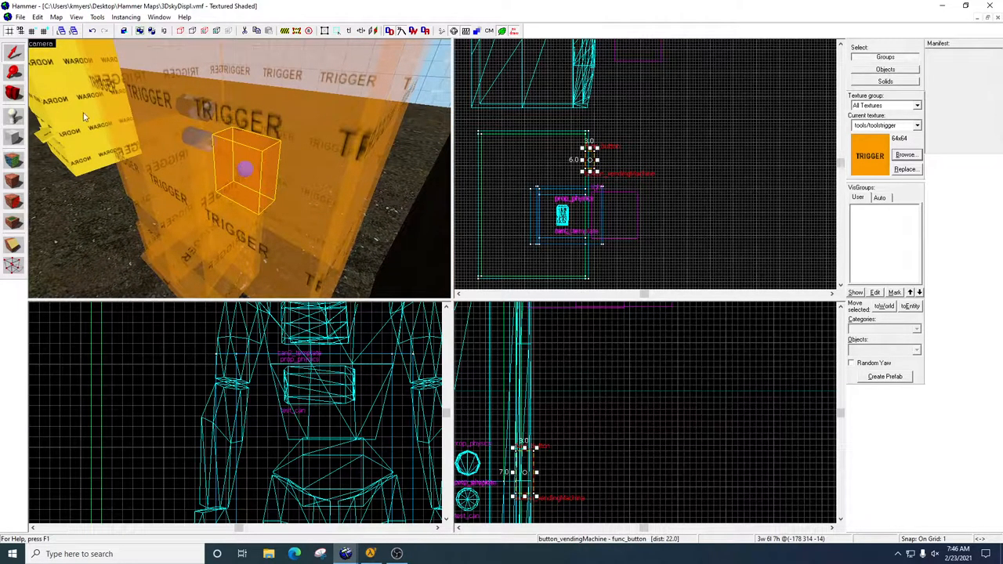
# Step: Retexture the small box brush with tools/nodraw found by filtering the texture browser for 'nodraw'
pyautogui.click(13, 140)
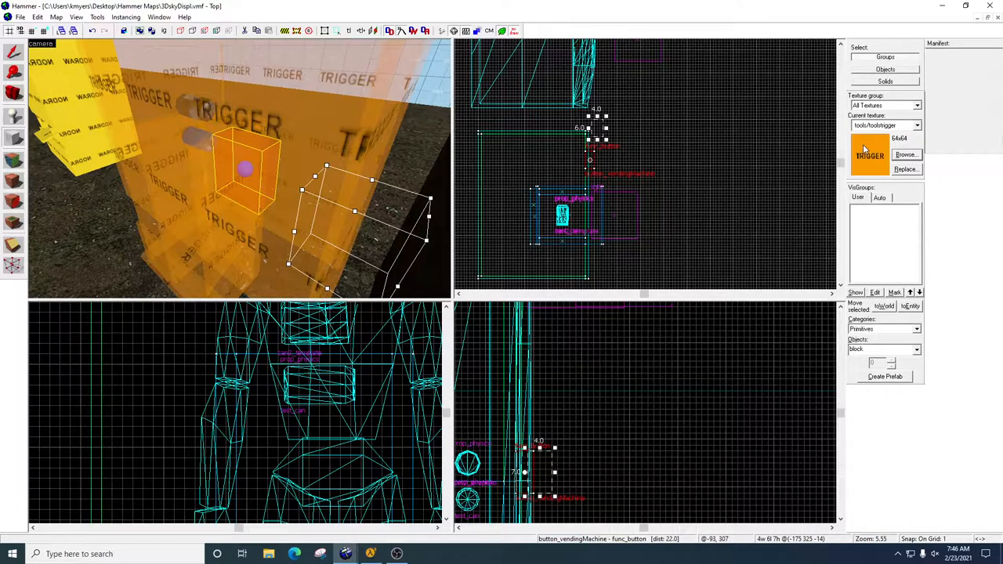
pyautogui.click(906, 155)
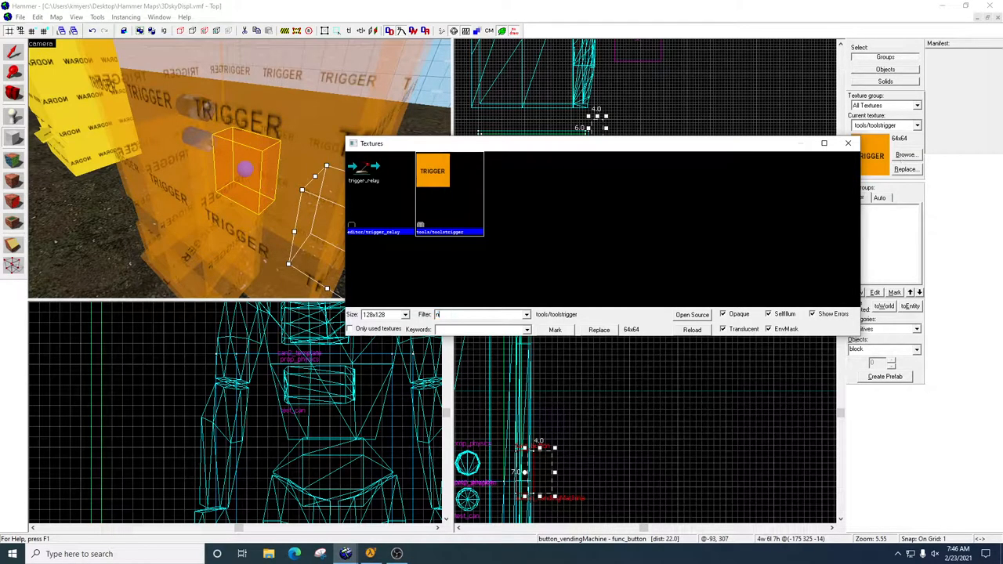
pyautogui.write('odraw')
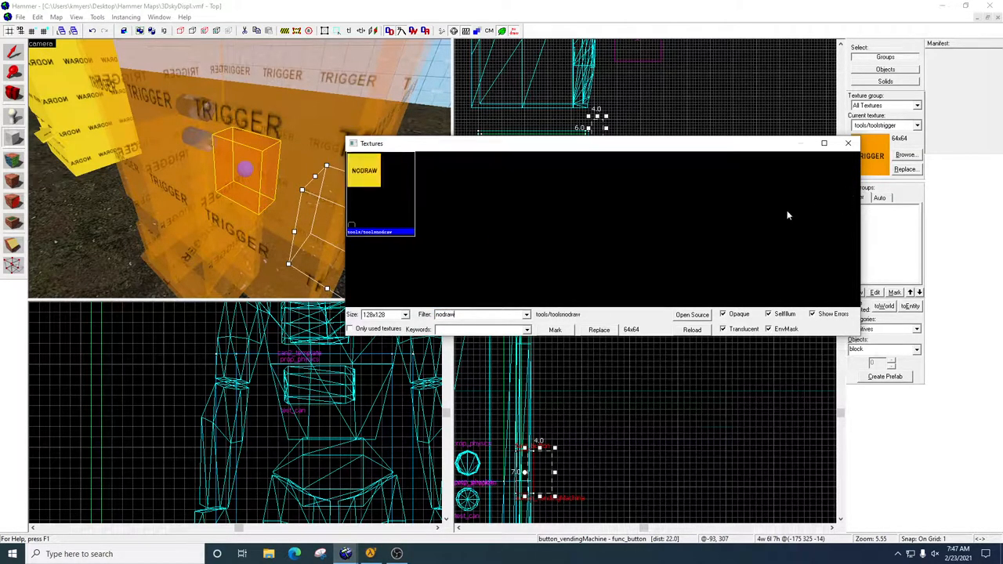
pyautogui.click(846, 142)
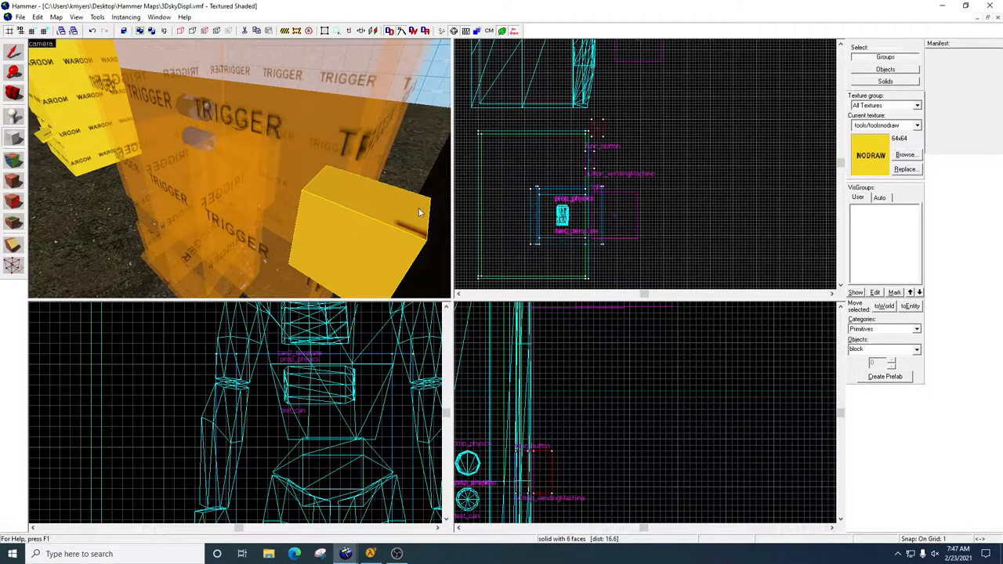
pyautogui.moveTo(329, 235)
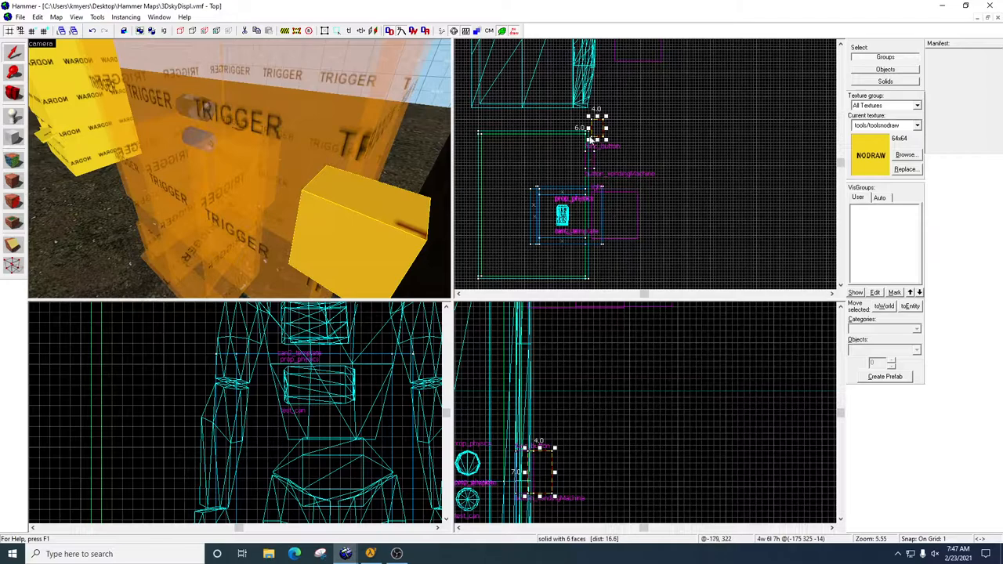
# Step: Bring up the context actions for the nodraw brush to tie it to an entity
pyautogui.rightClick(593, 138)
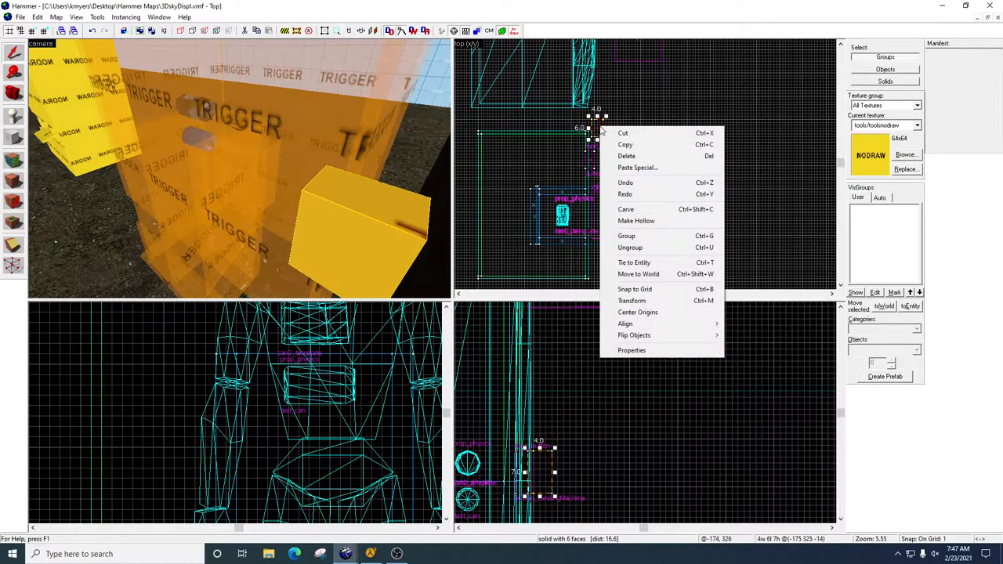
pyautogui.moveTo(633, 264)
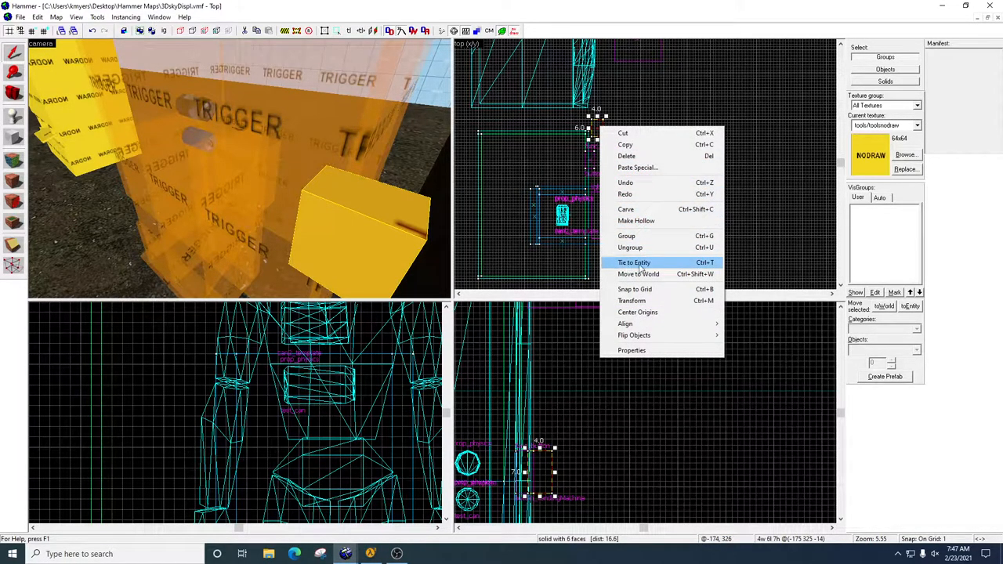
pyautogui.moveTo(646, 115)
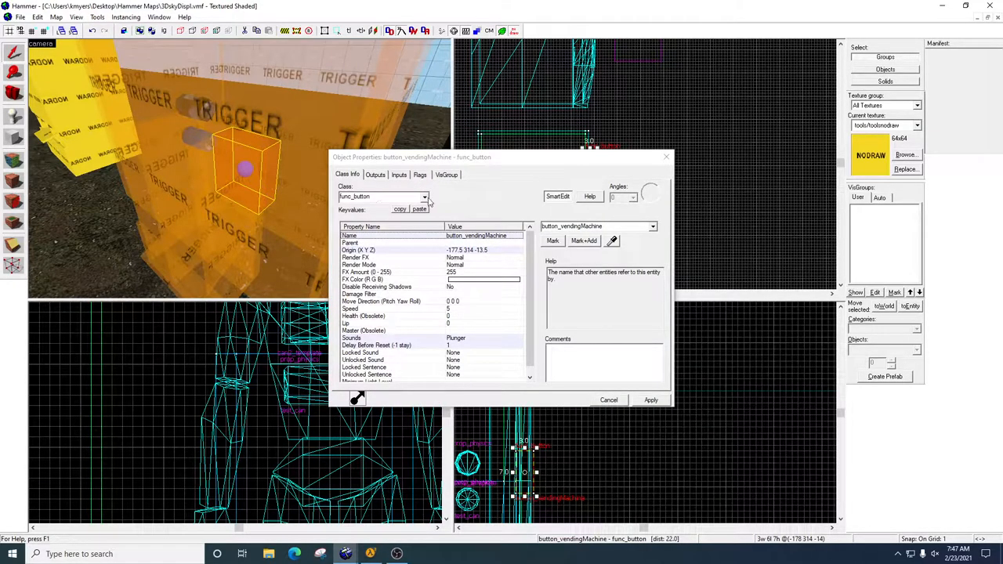
pyautogui.click(426, 197)
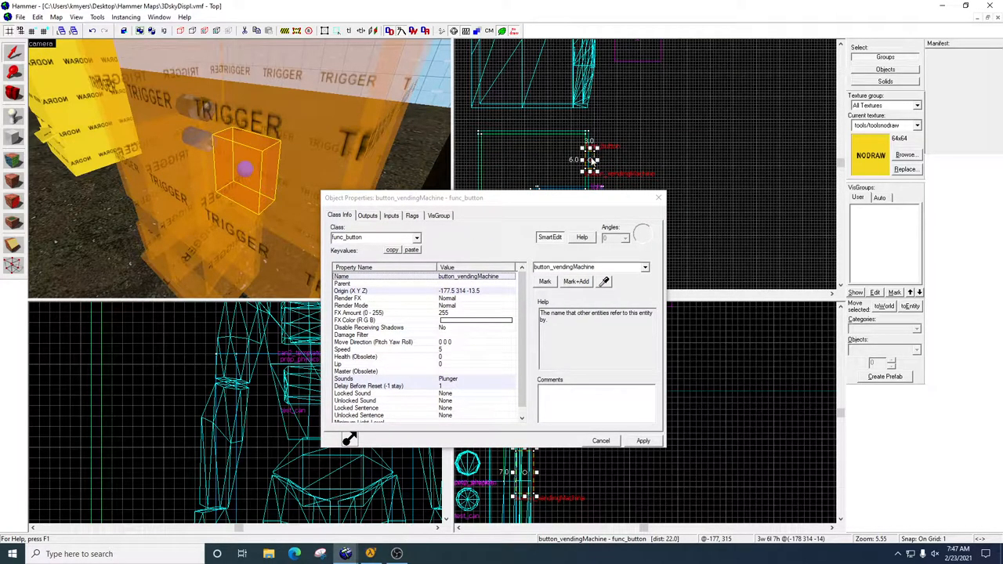
pyautogui.rightClick(619, 156)
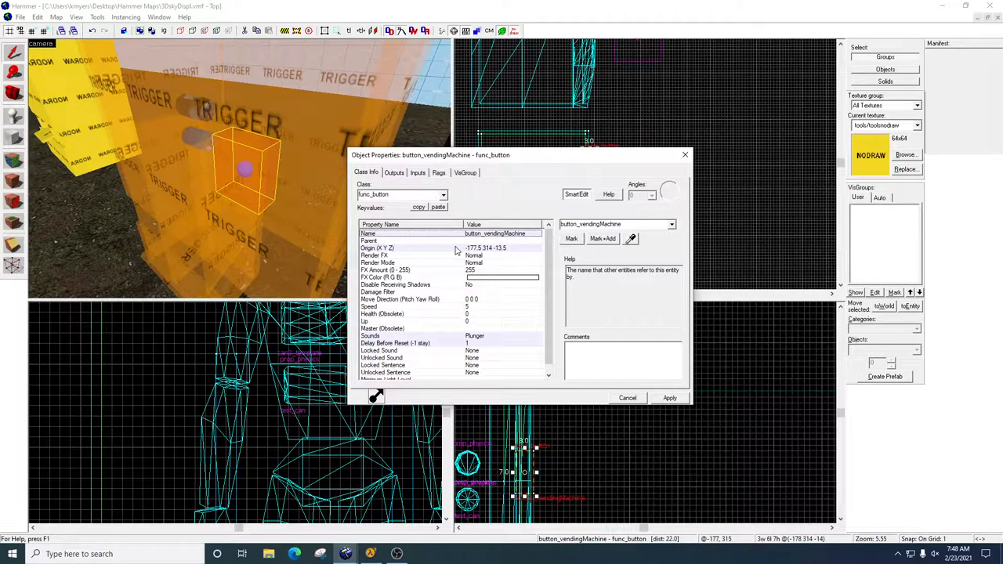
pyautogui.moveTo(680, 240)
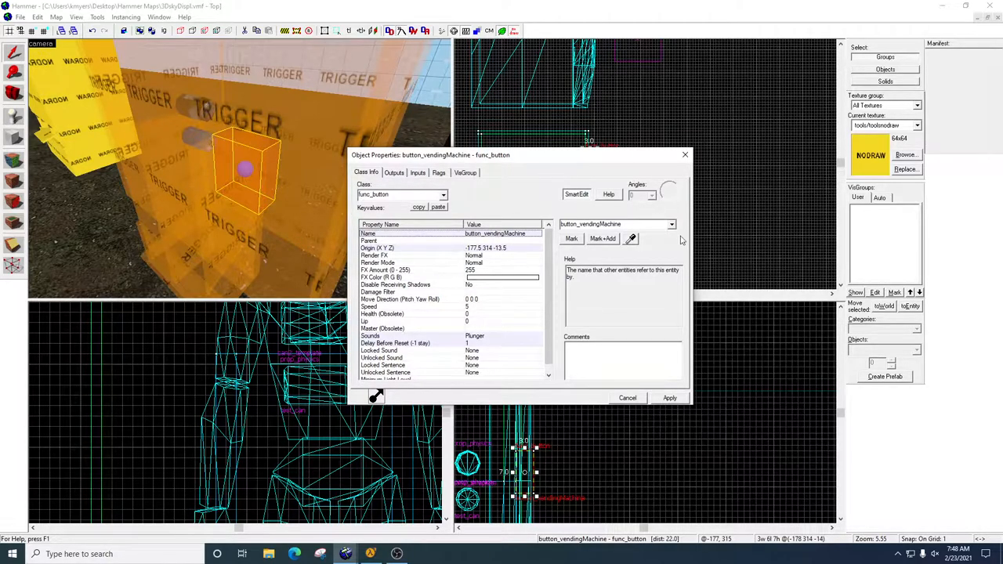
pyautogui.click(671, 224)
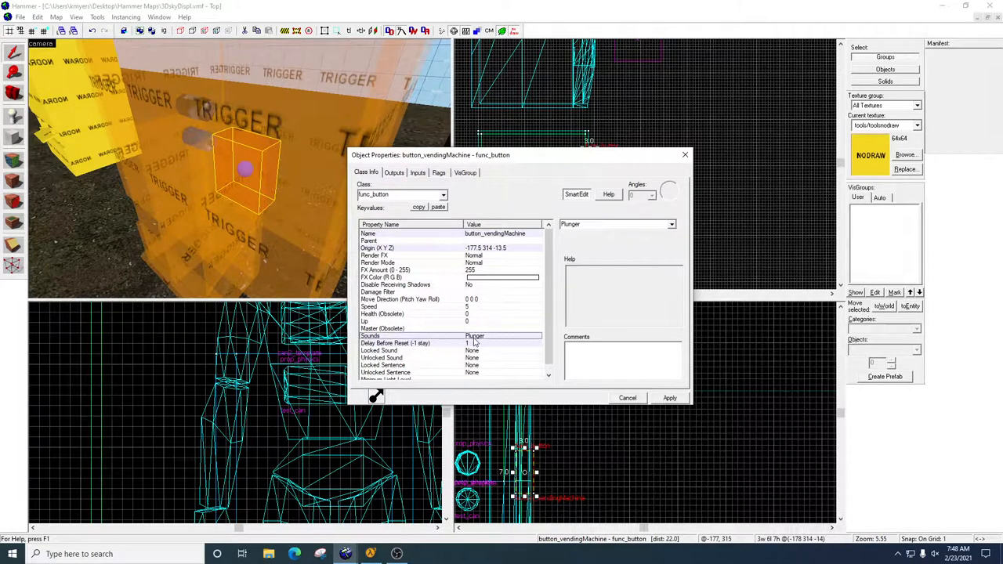
pyautogui.click(670, 225)
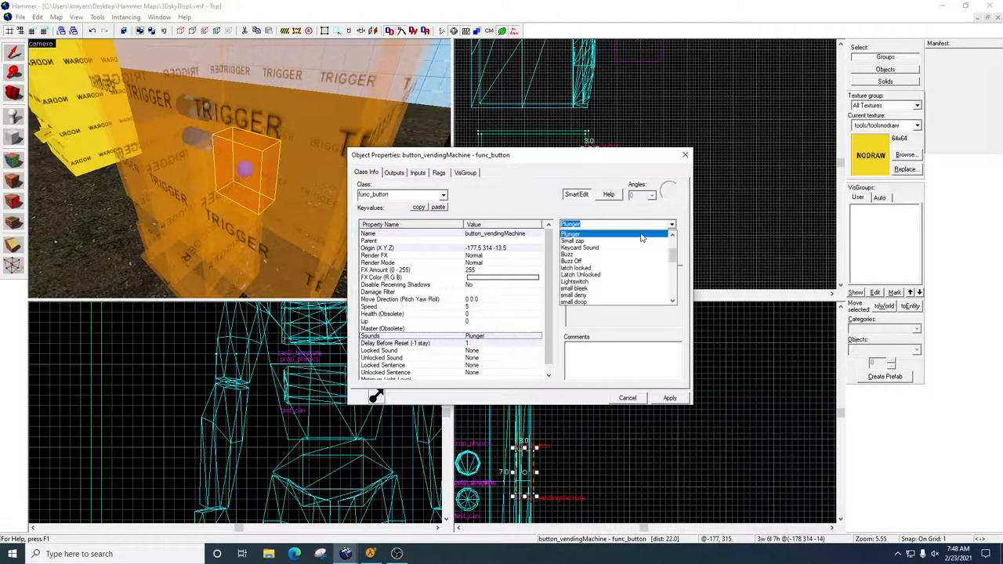
pyautogui.click(583, 261)
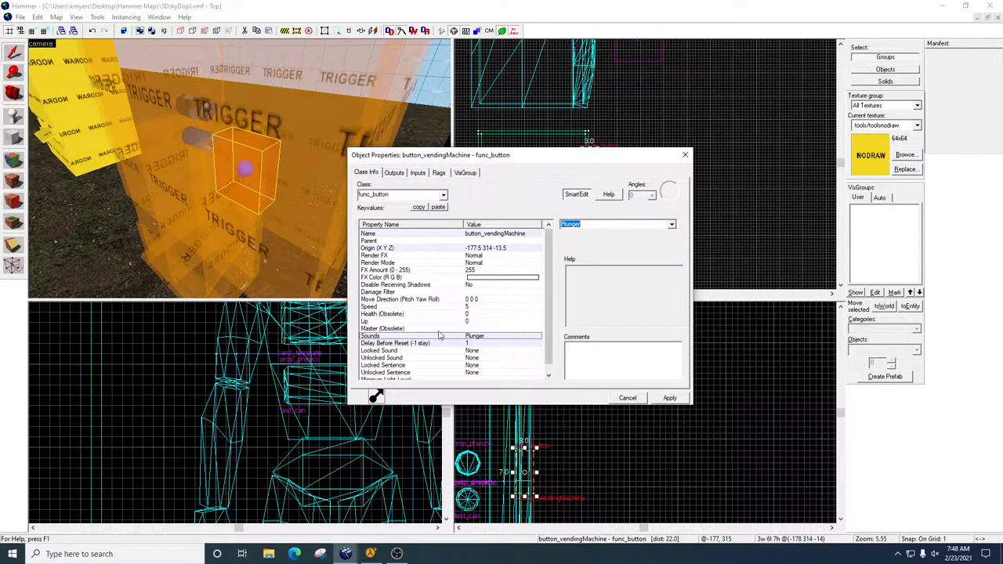
pyautogui.click(407, 343)
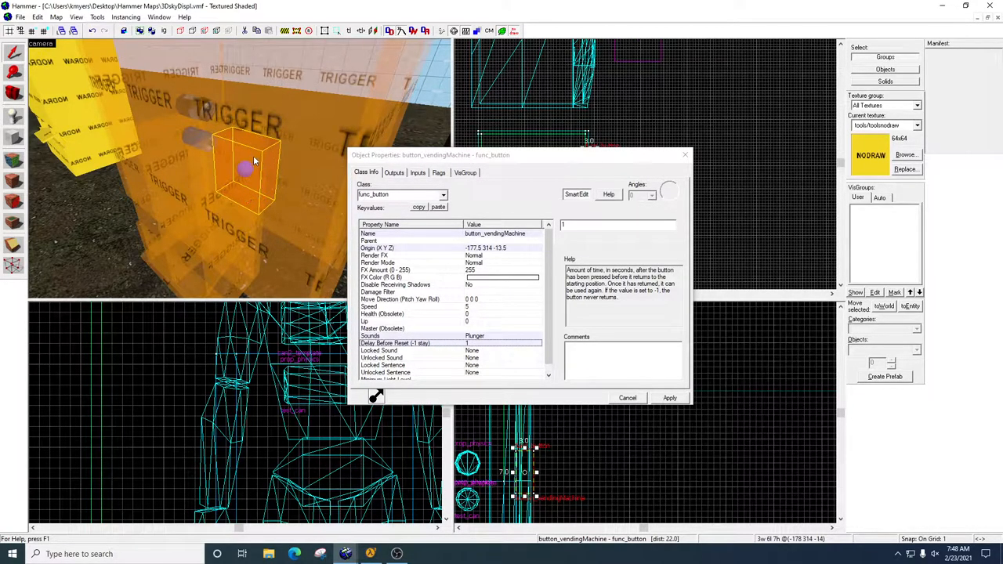
pyautogui.moveTo(269, 179)
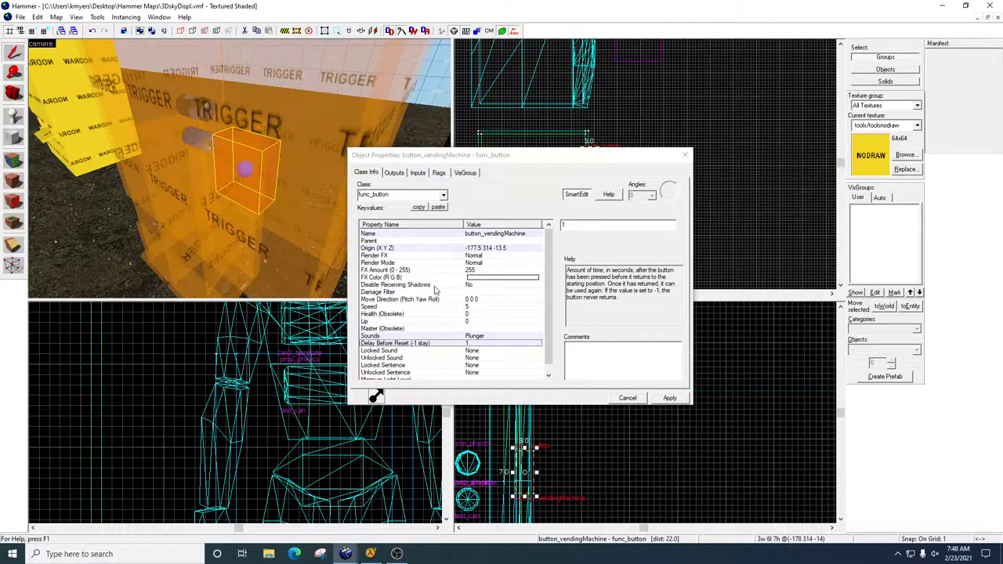
pyautogui.scroll(-3)
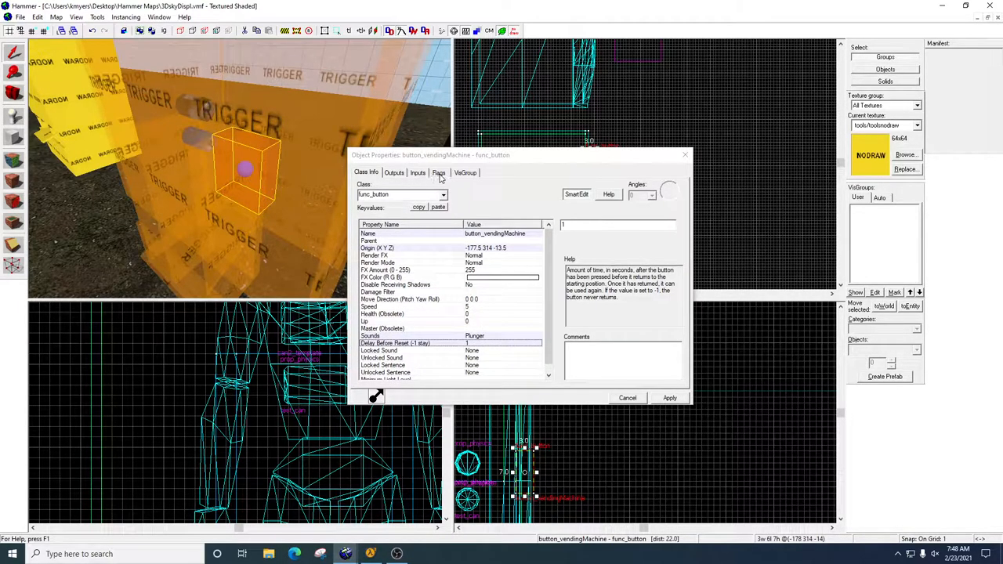
# Step: Show the func_button's Flags with Don't move and Use Activates enabled
pyautogui.click(439, 172)
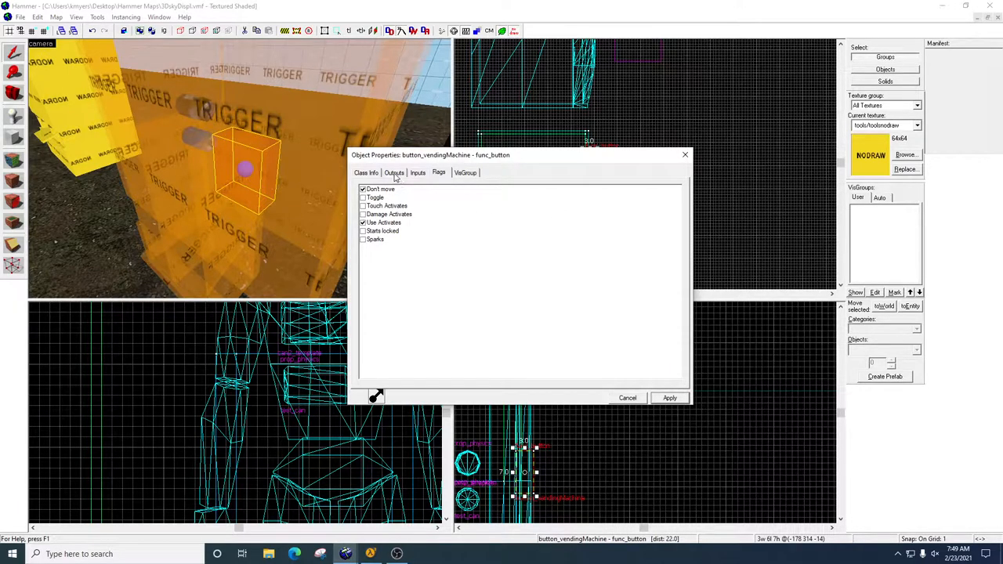
# Step: Add an OnPressed output on the button targeting spawner_can with the ForceSpawn input and 0 delay
pyautogui.click(395, 172)
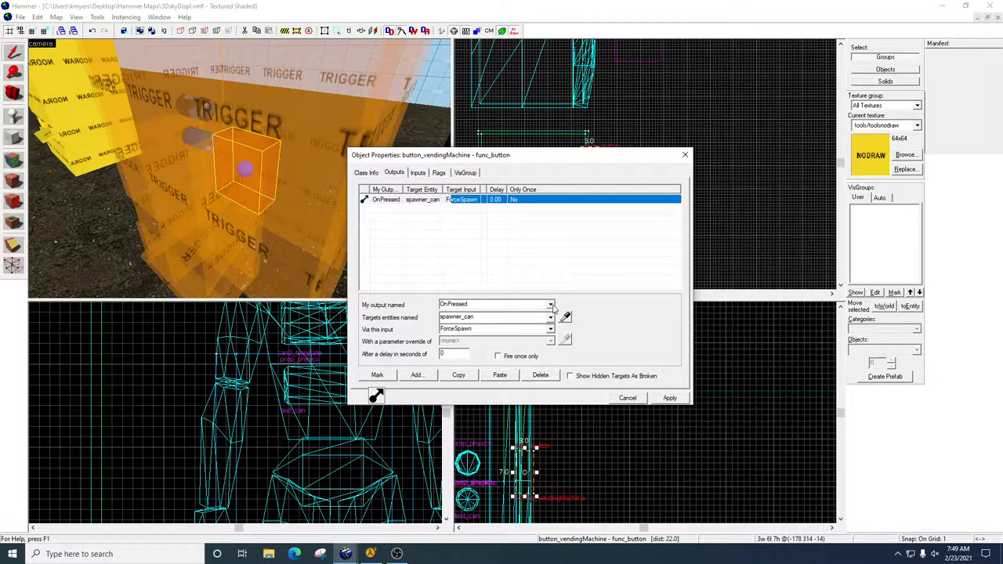
pyautogui.click(552, 304)
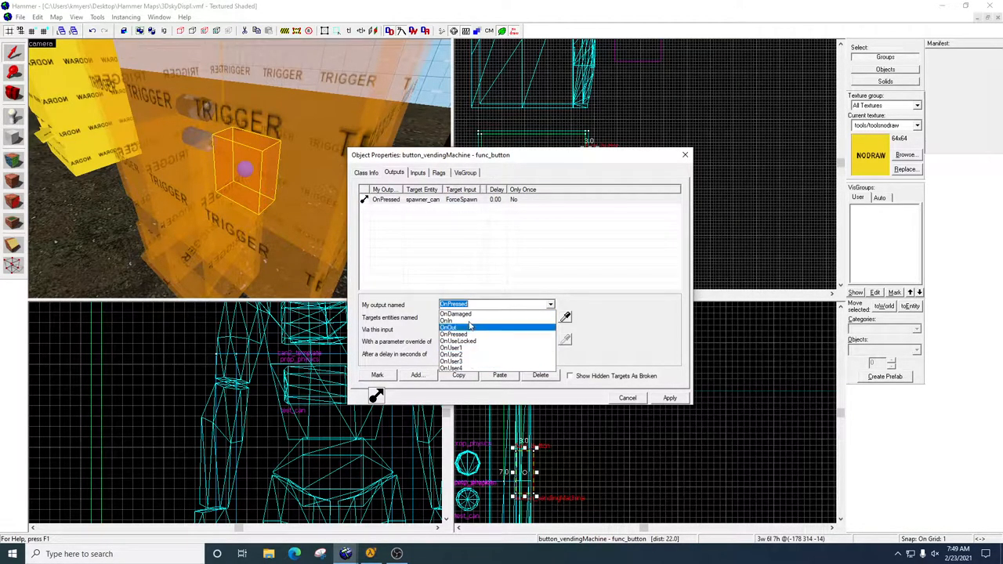
pyautogui.click(453, 327)
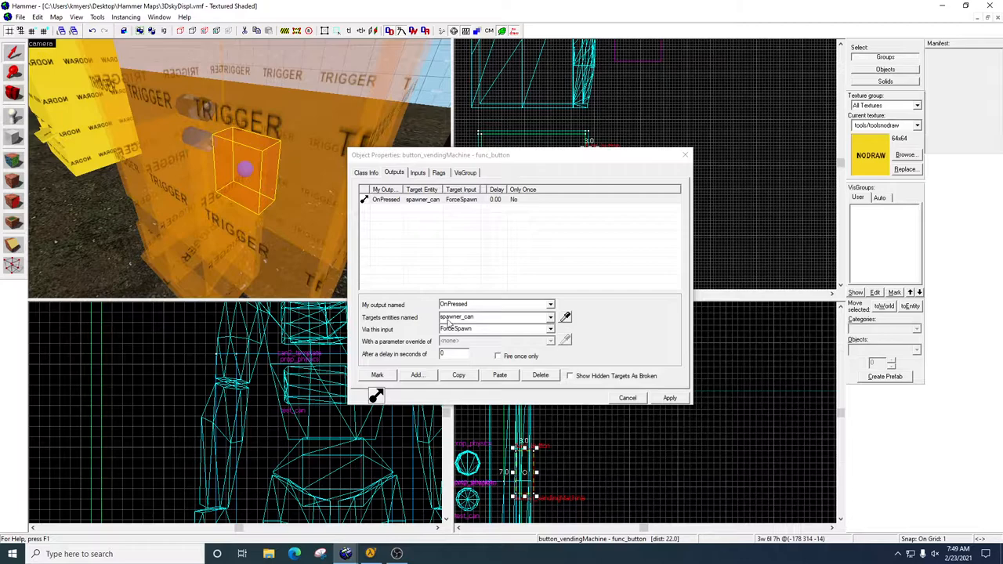
pyautogui.moveTo(314, 104)
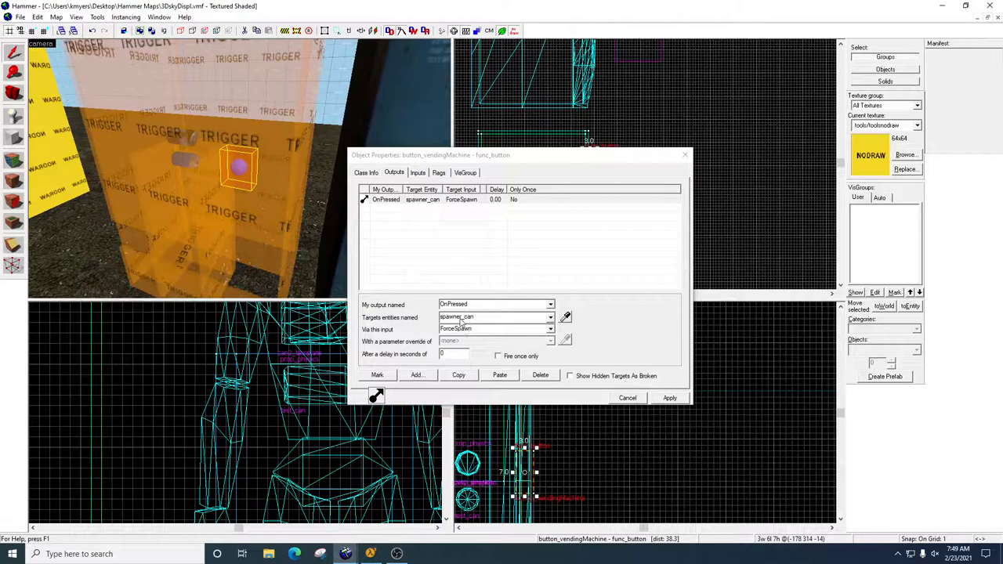
pyautogui.click(551, 329)
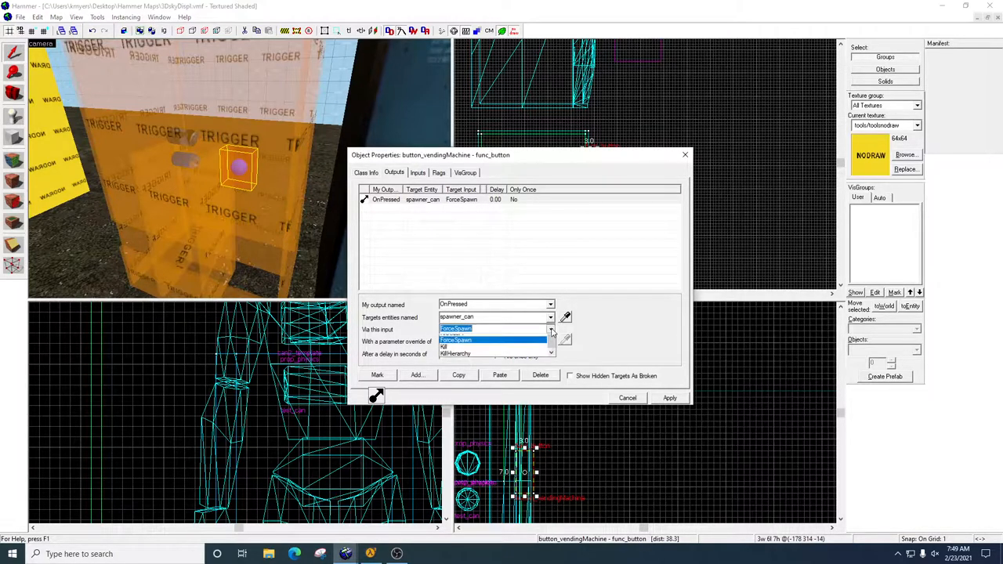
pyautogui.click(456, 329)
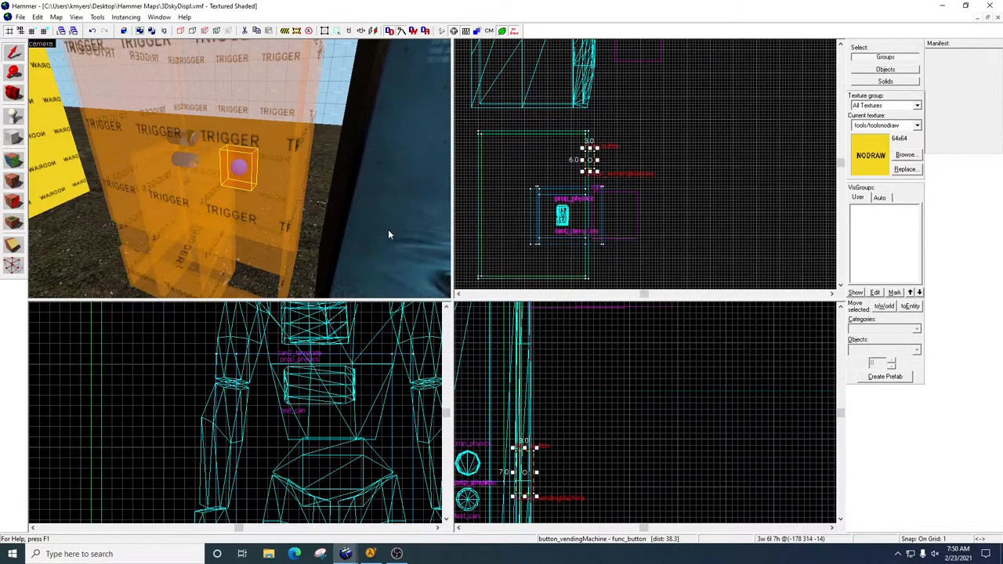
pyautogui.moveTo(281, 158)
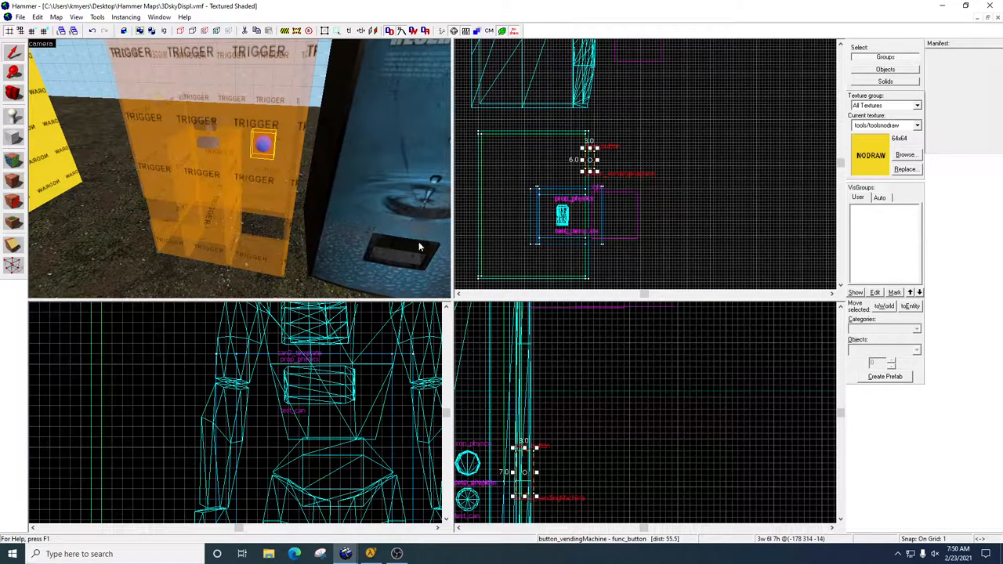
pyautogui.moveTo(348, 232)
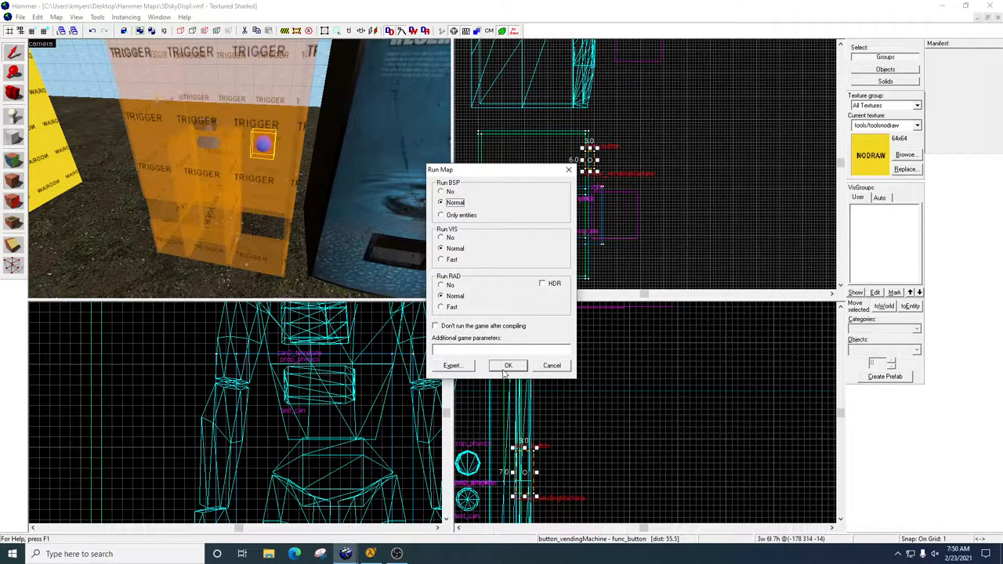
# Step: Start the Run Map compile with BSP, VIS and RAD on Normal
pyautogui.click(507, 365)
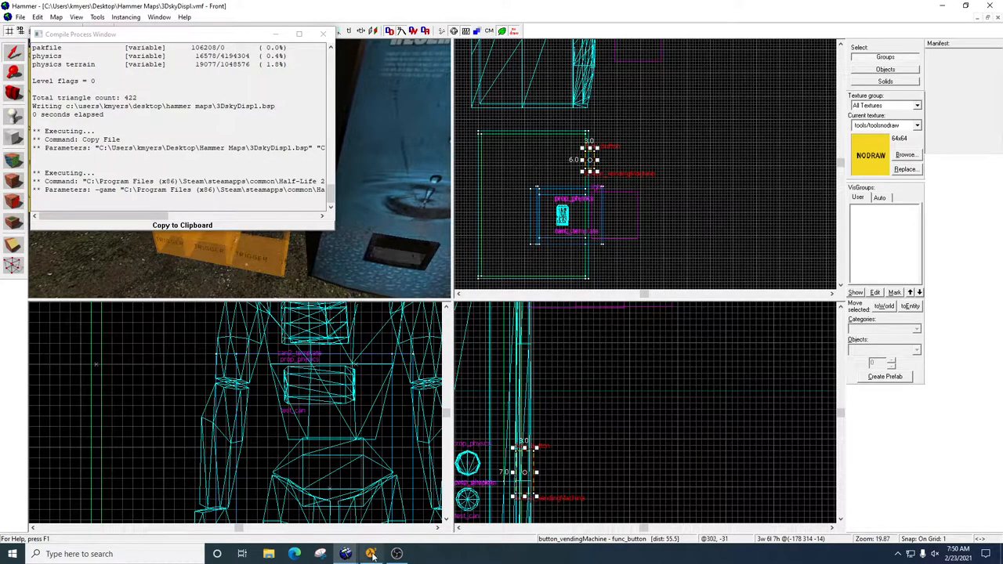
# Step: Switch to Half-Life 2 and wait at its main menu while the map loads
pyautogui.click(370, 554)
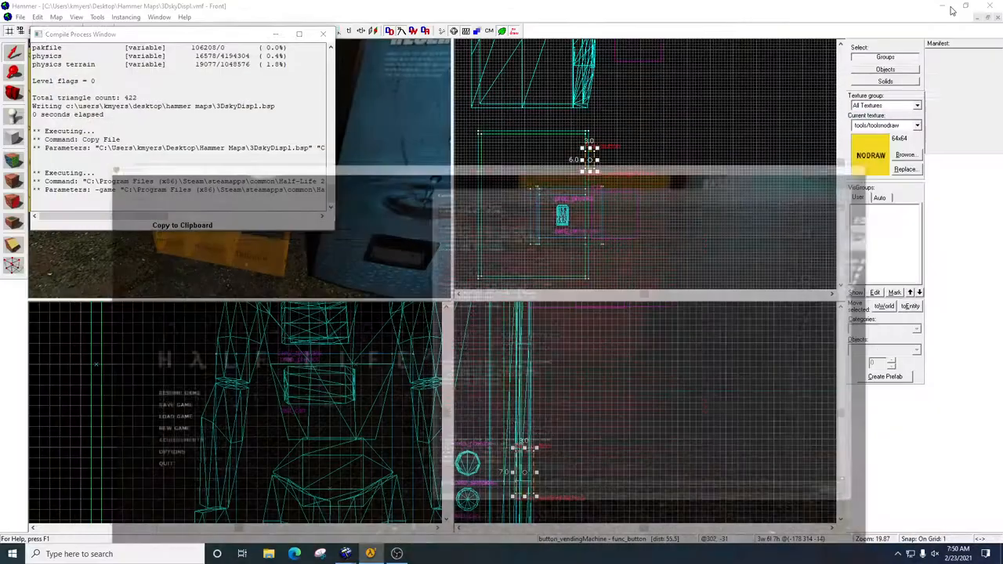
# Step: Return to Hammer and bring up Run Map with normal BSP, VIS and RAD
pyautogui.click(322, 34)
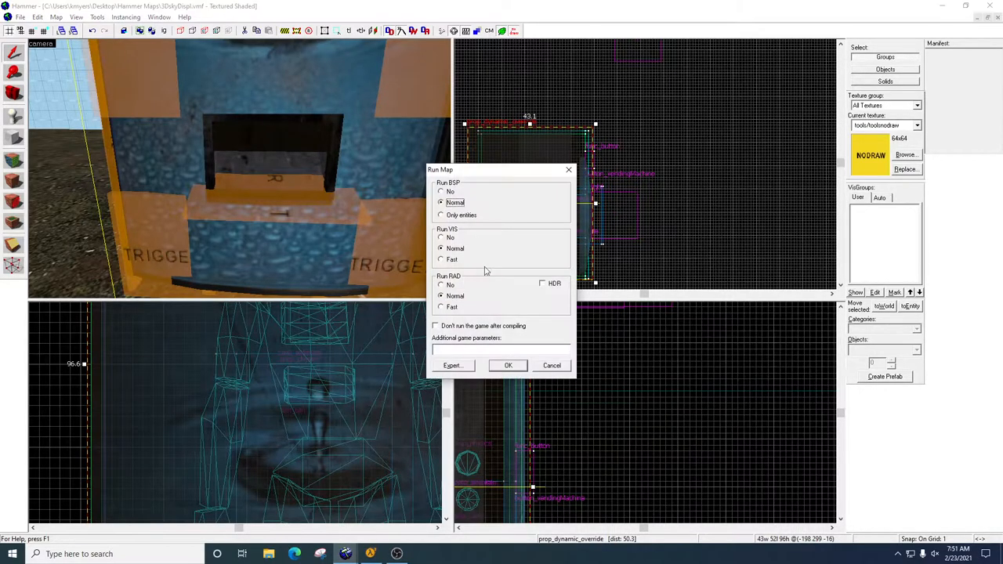
# Step: Compile and run the map to check the cans by the vending machine in-game
pyautogui.click(508, 365)
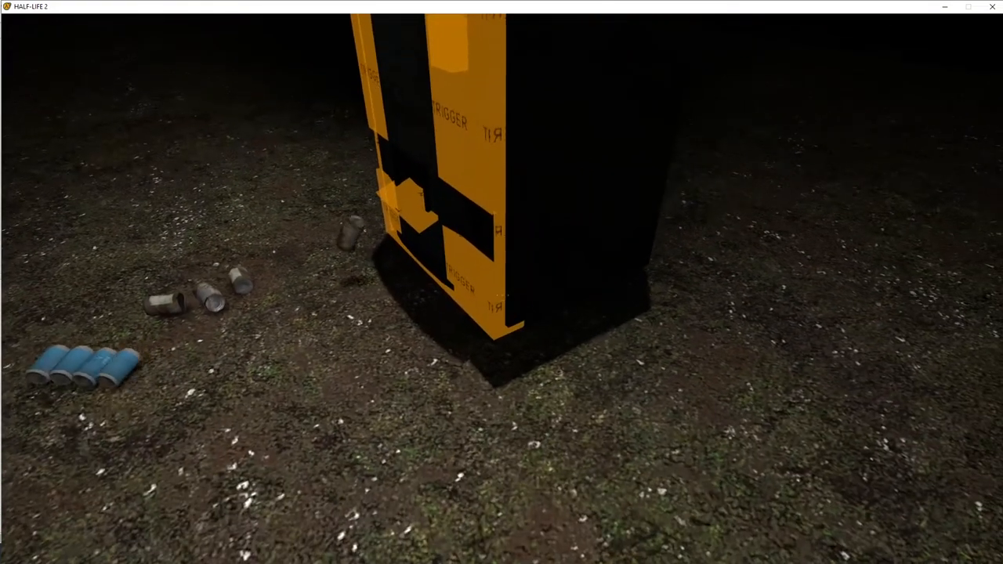
pyautogui.moveTo(501, 282)
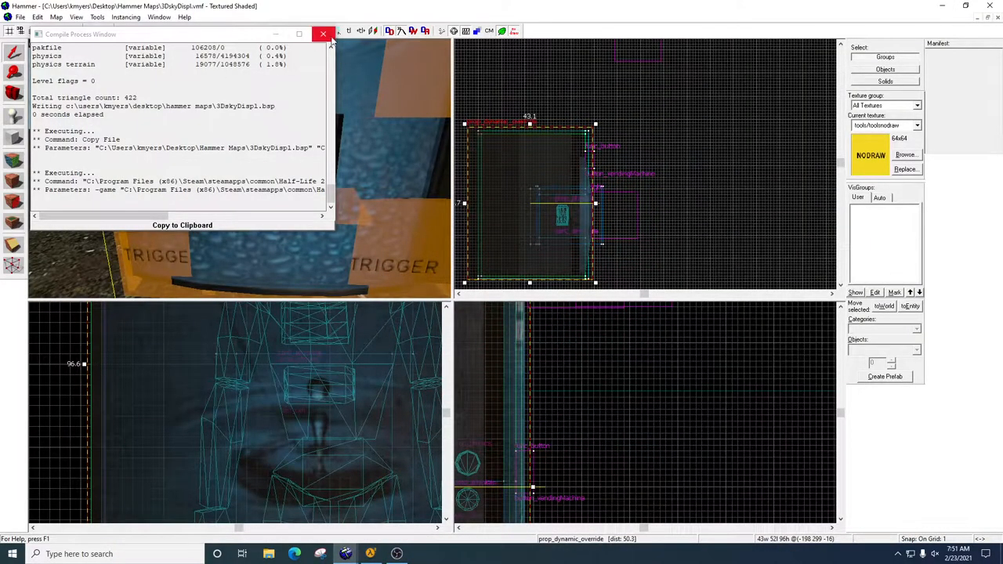
# Step: Set the vending machine prop_dynamic_override's Collisions property to Not Solid
pyautogui.click(322, 35)
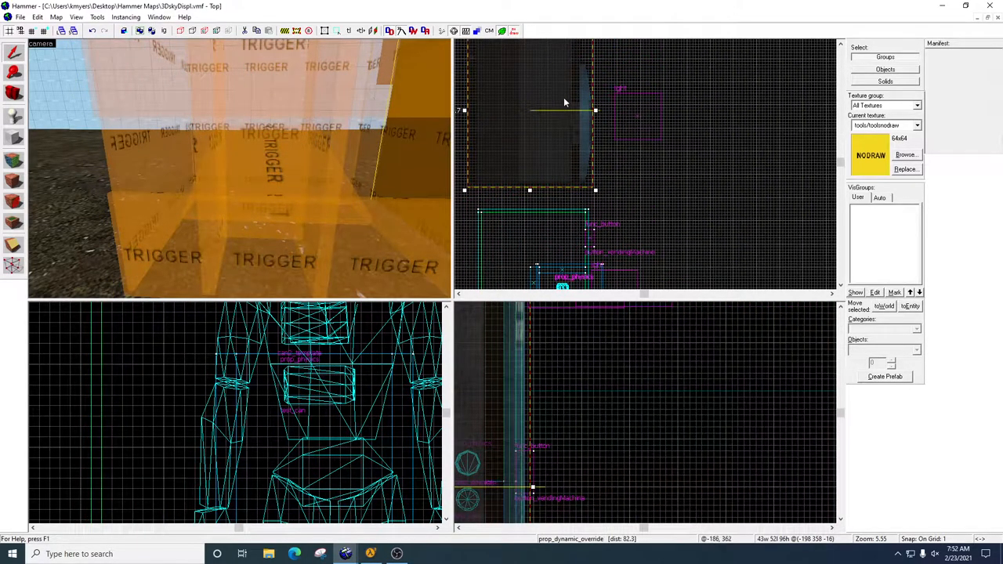
pyautogui.moveTo(462, 158)
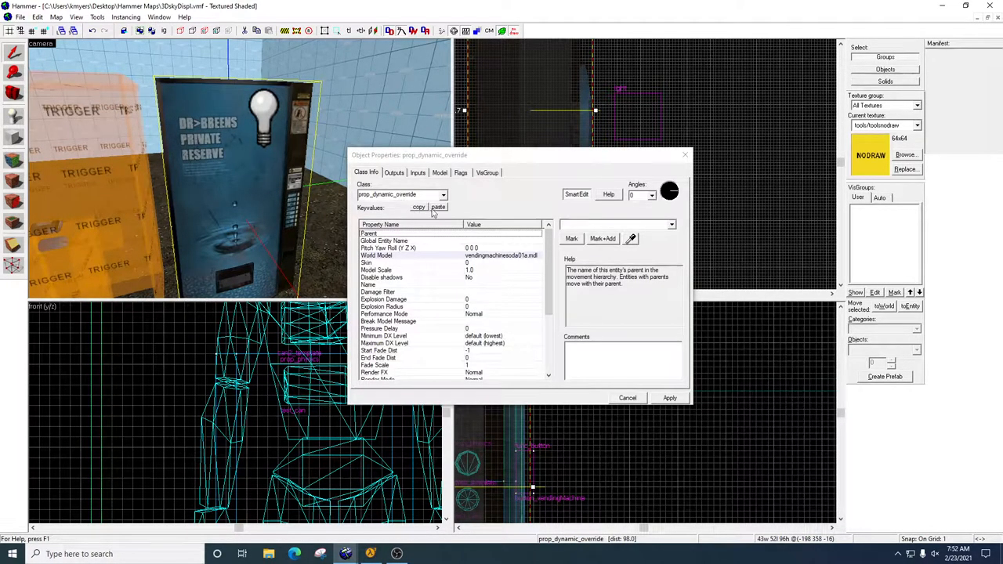
pyautogui.moveTo(407, 267)
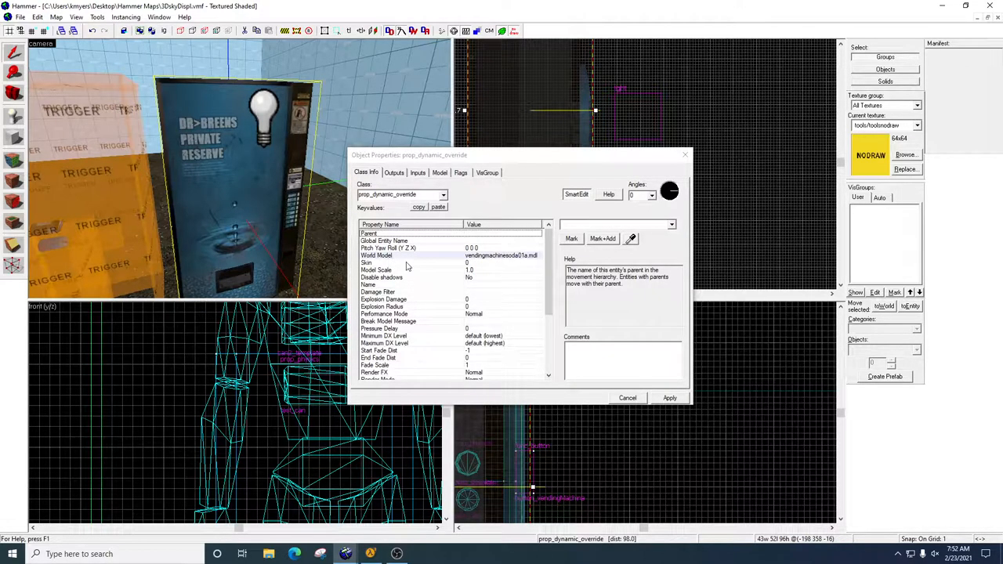
pyautogui.moveTo(501, 229)
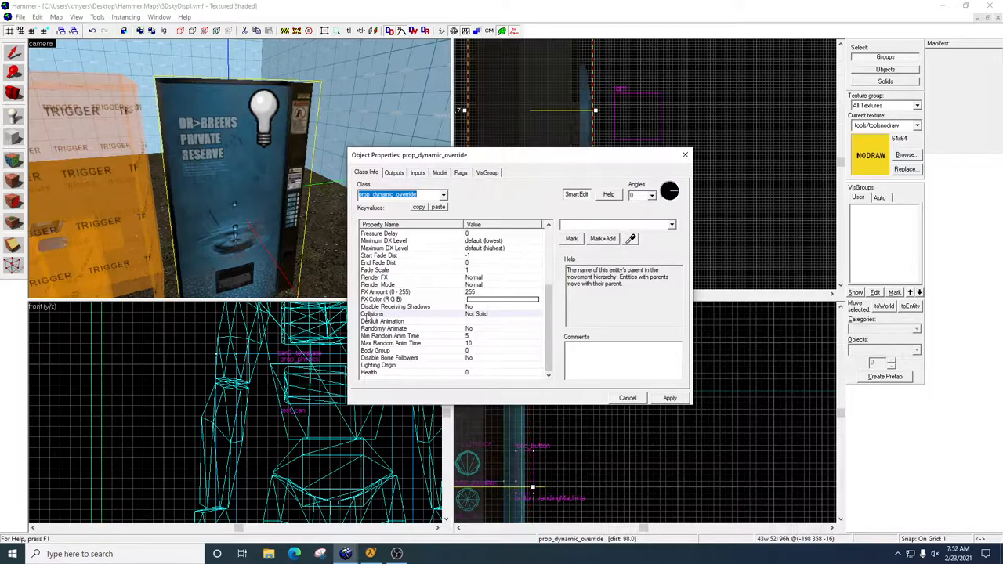
pyautogui.moveTo(657, 243)
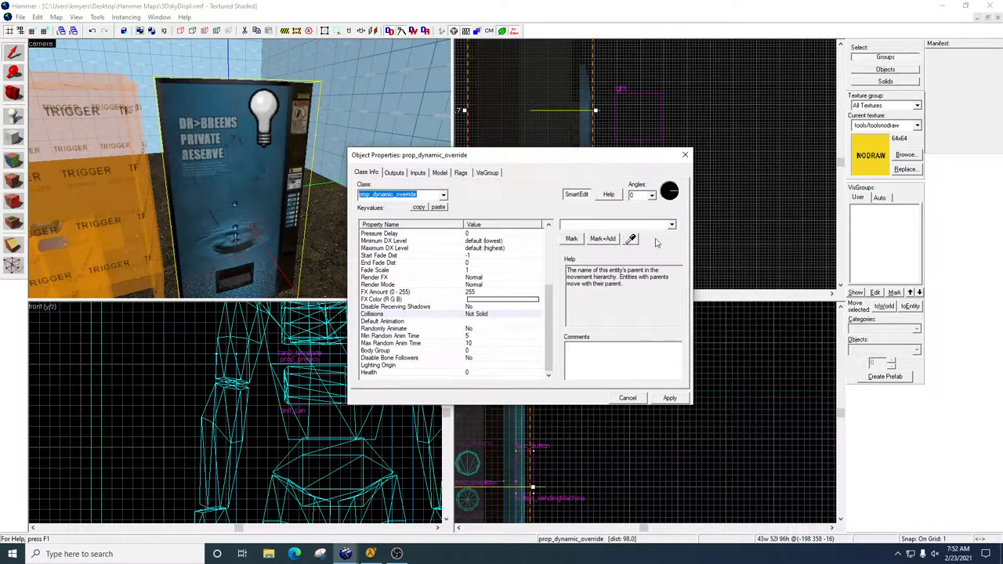
pyautogui.click(671, 224)
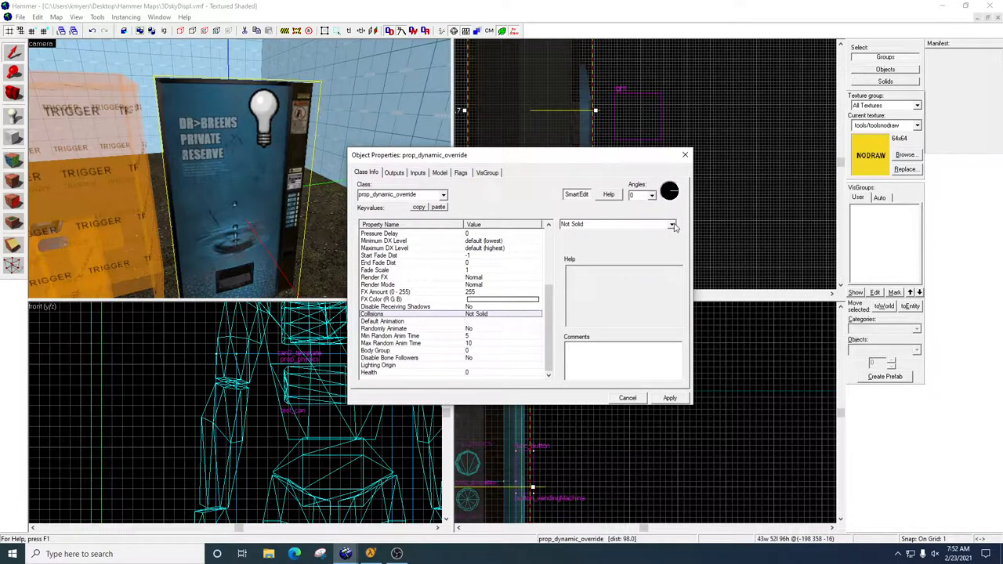
pyautogui.click(671, 224)
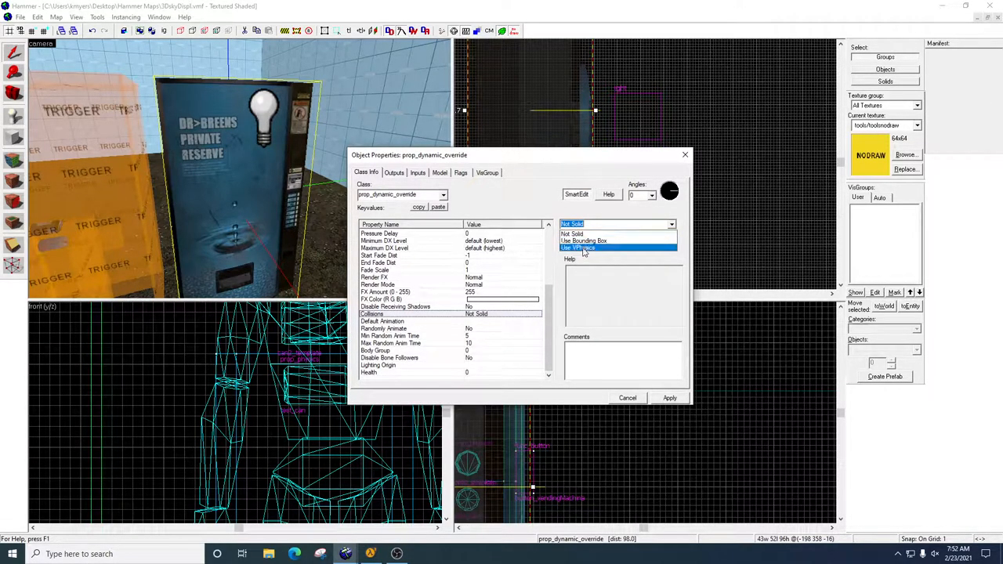
pyautogui.click(576, 234)
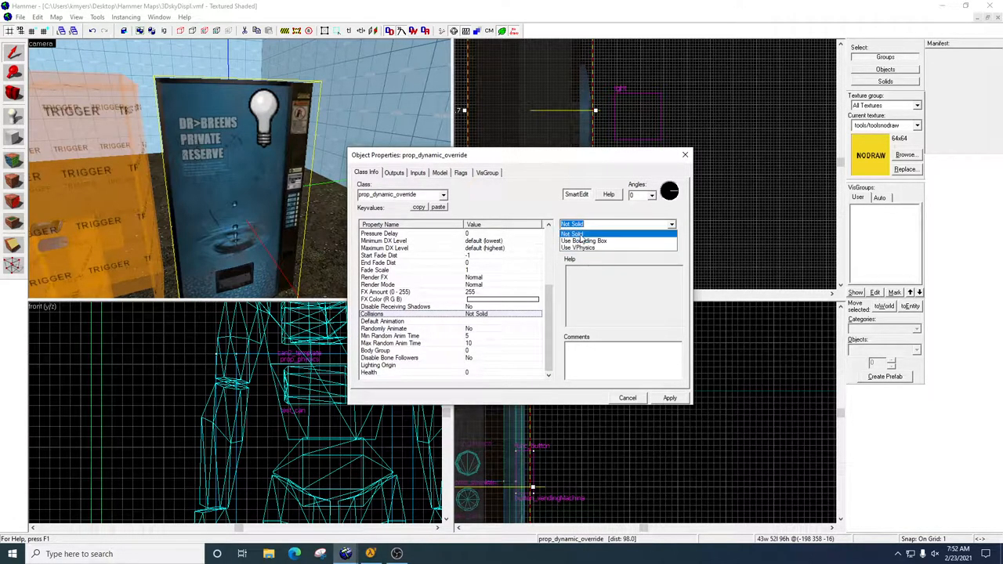
pyautogui.click(583, 247)
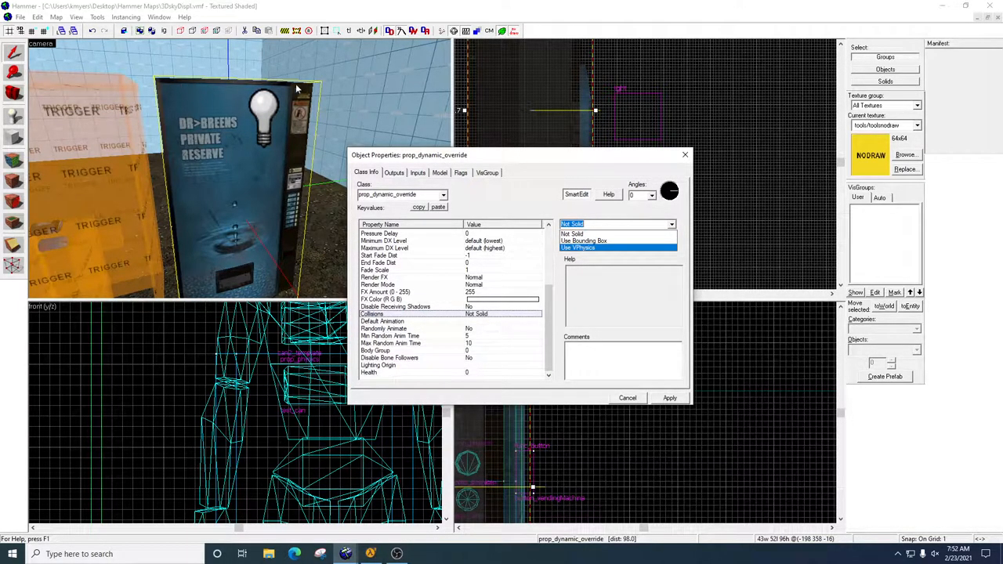
pyautogui.moveTo(227, 220)
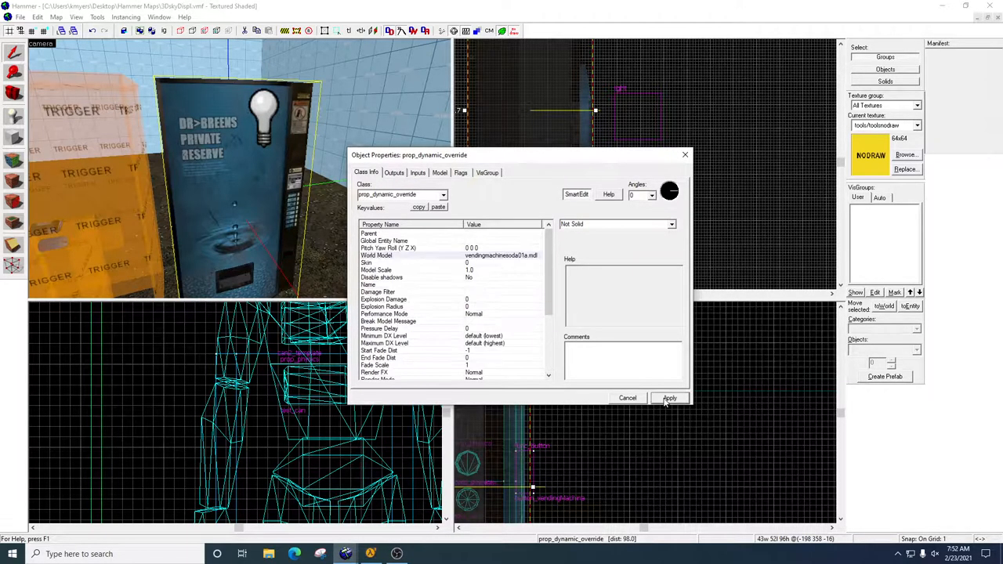
# Step: Apply the Not Solid collision setting and close the prop's properties
pyautogui.click(667, 398)
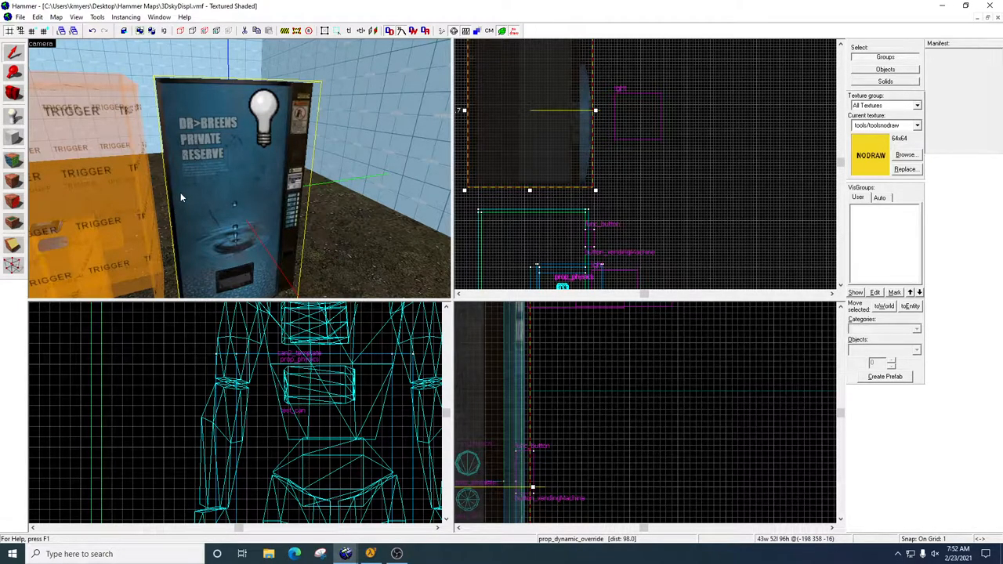
pyautogui.moveTo(75, 191)
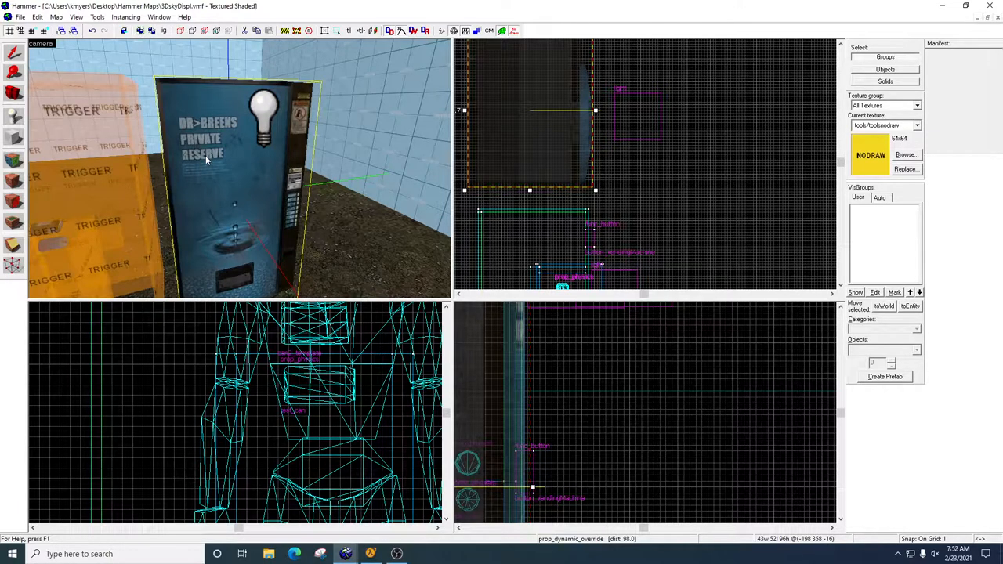
pyautogui.moveTo(178, 182)
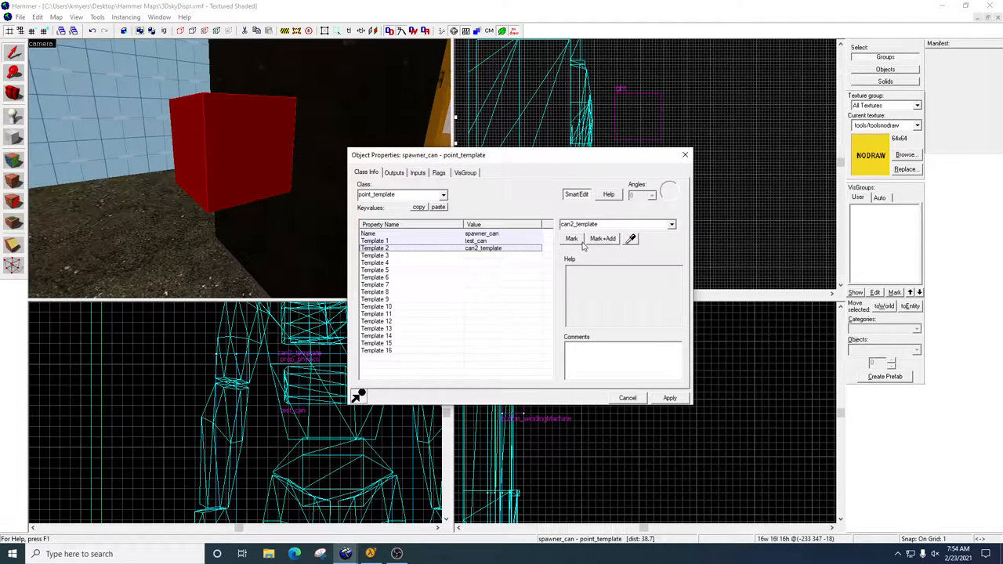
# Step: Clear Template 2 (can2_template) on spawner_can so only test_can remains, and apply
pyautogui.click(614, 224)
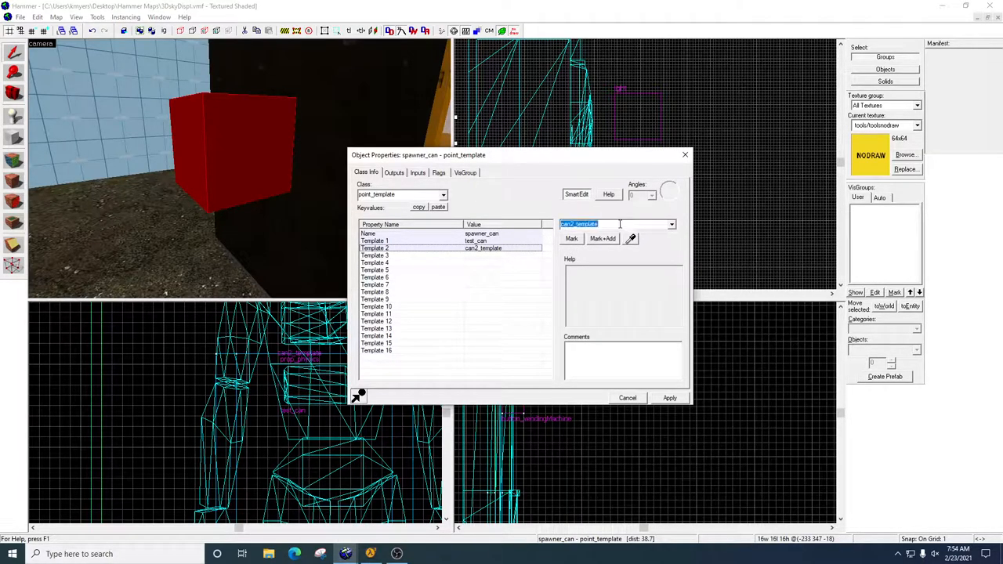
pyautogui.click(671, 224)
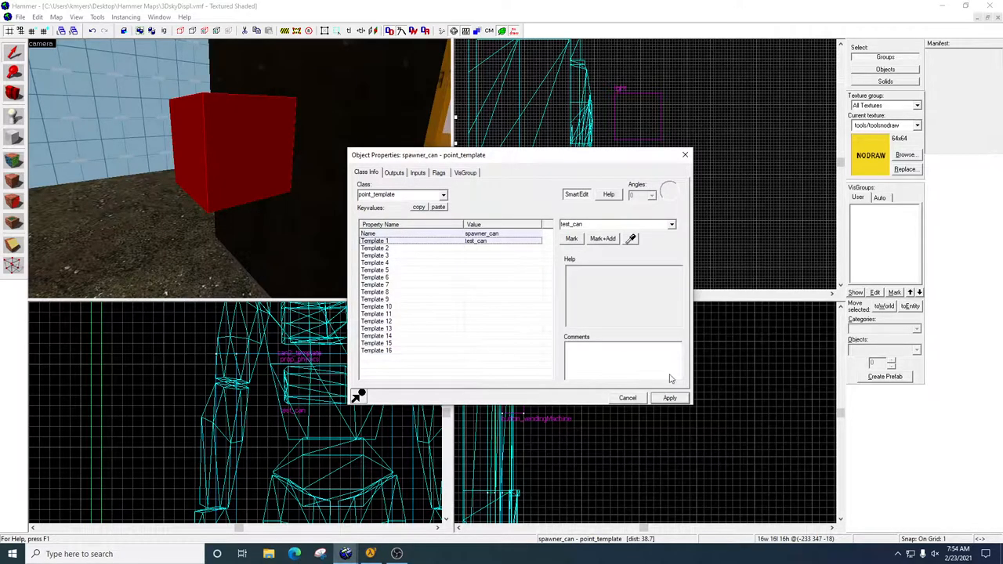
pyautogui.click(626, 398)
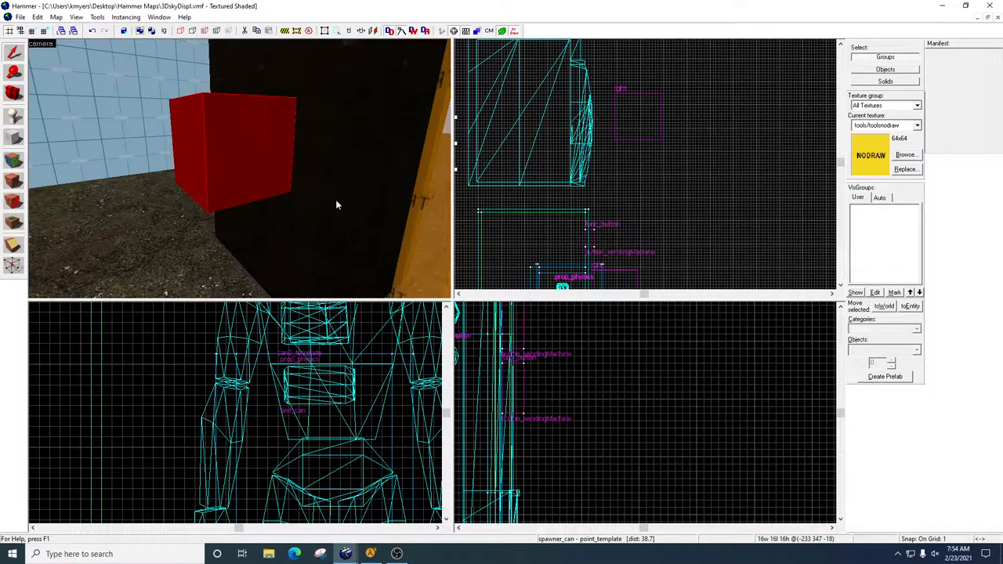